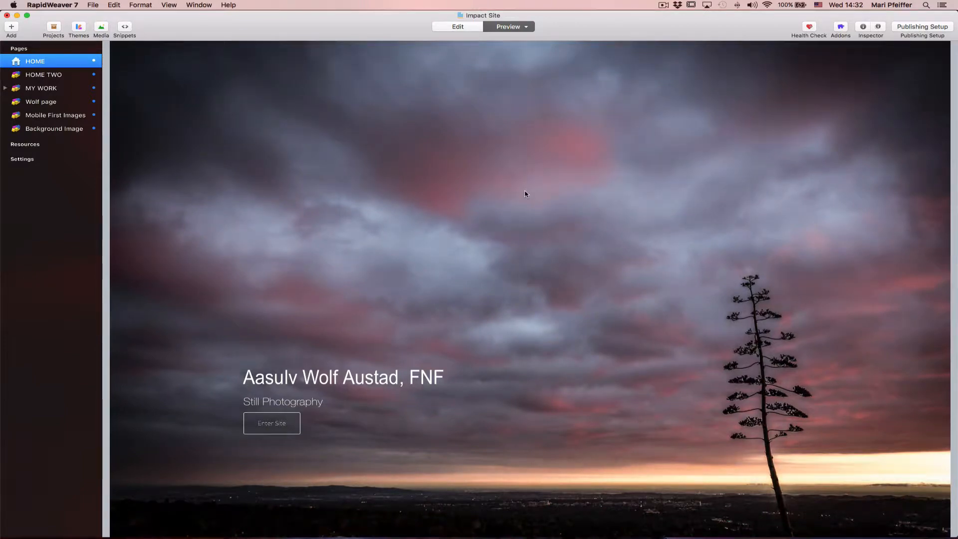
{"action": "mouse_move", "coordinate": [278, 390]}
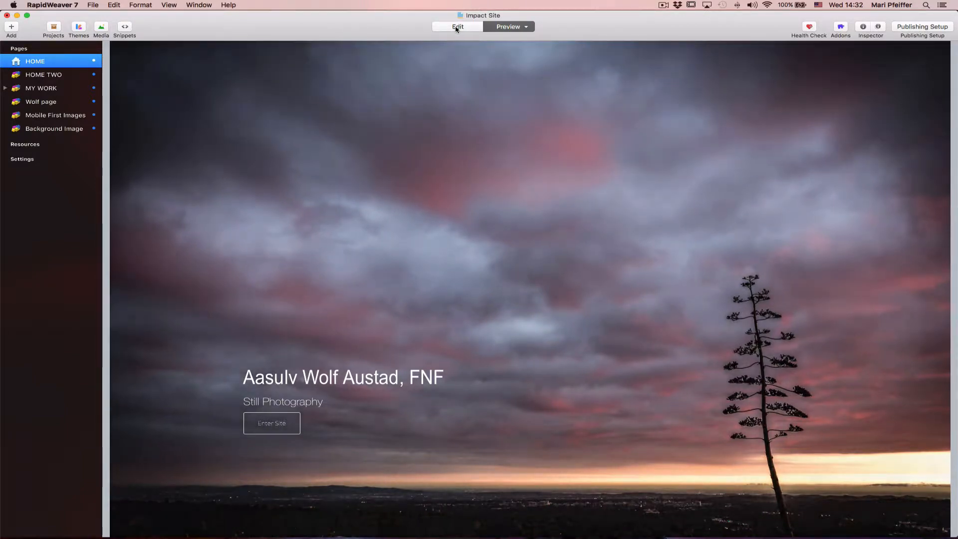
Step: Leave Preview so the HOME page shows its Impact stack for editing
{"action": "left_click", "coordinate": [453, 27]}
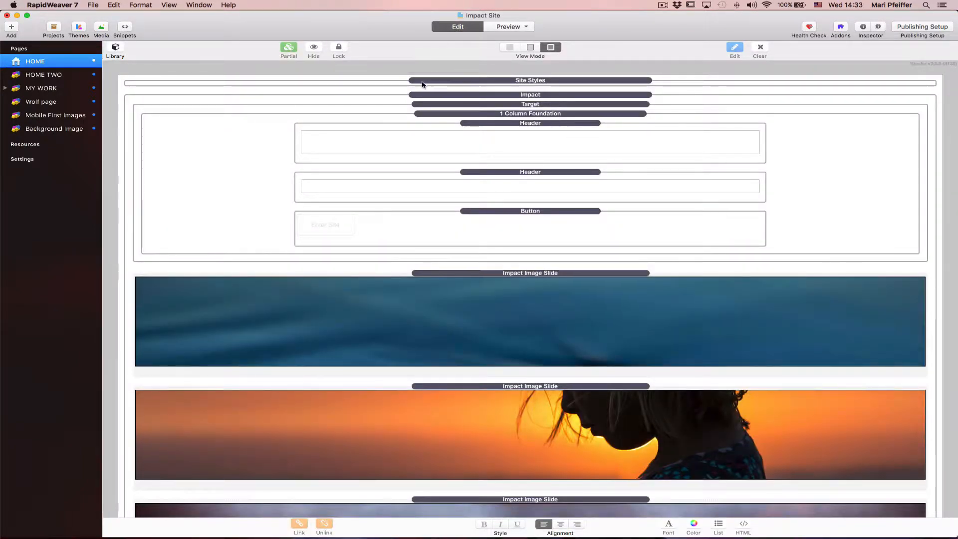
{"action": "mouse_move", "coordinate": [405, 93]}
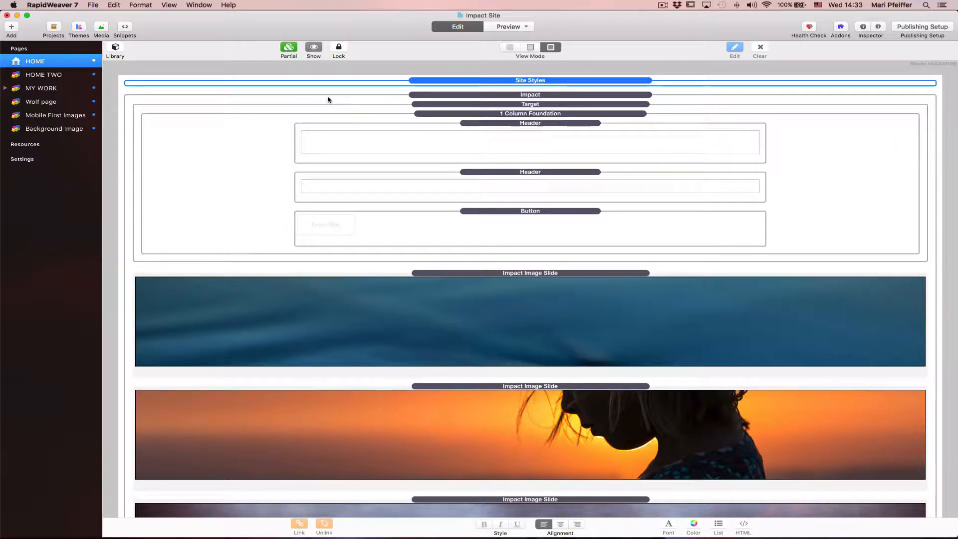
{"action": "mouse_move", "coordinate": [438, 98]}
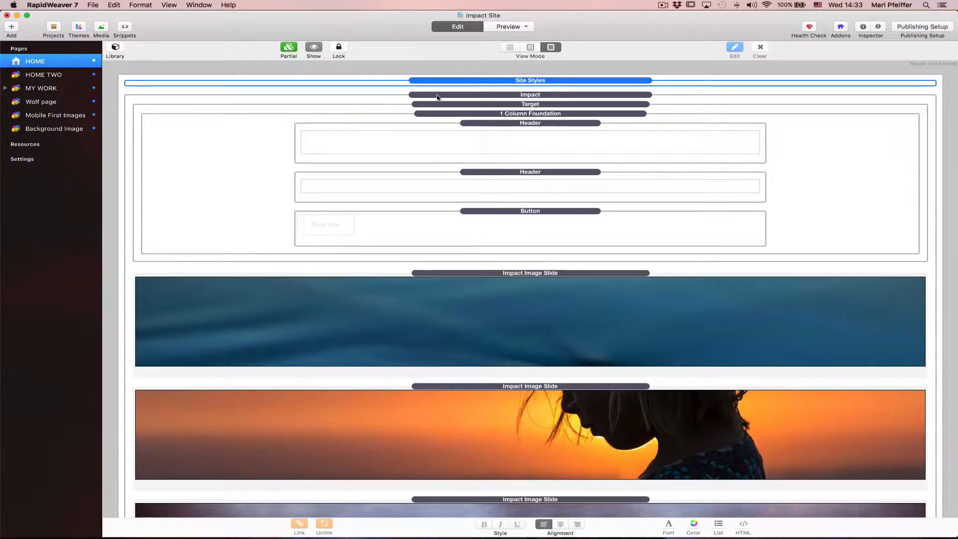
Step: Open HOME TWO and briefly show, then hide, its Site Styles colour settings
{"action": "left_click", "coordinate": [530, 104]}
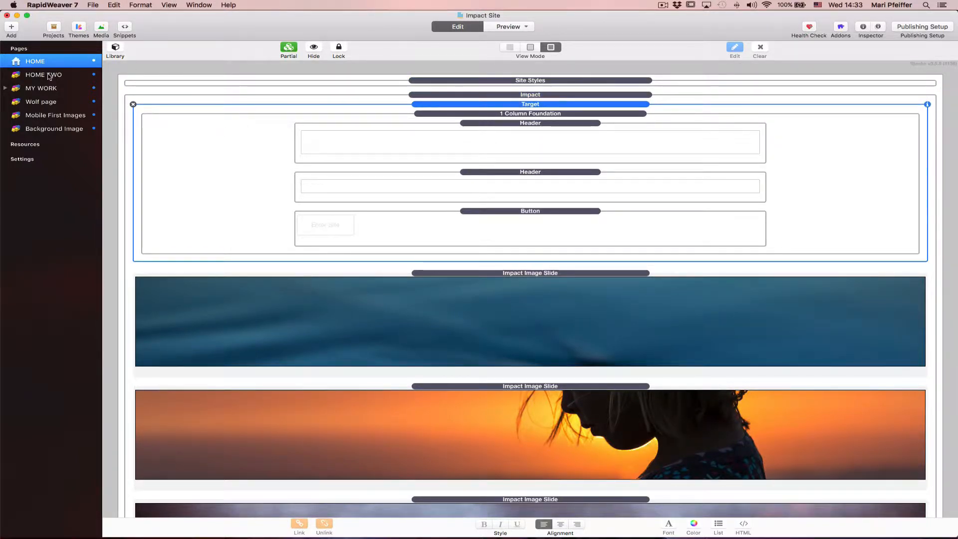
{"action": "left_click", "coordinate": [42, 75]}
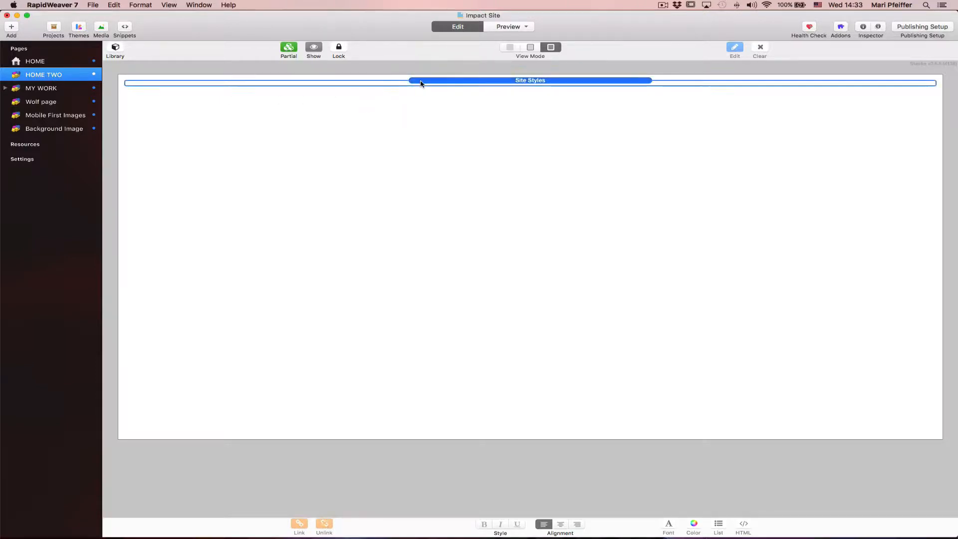
{"action": "mouse_move", "coordinate": [417, 105]}
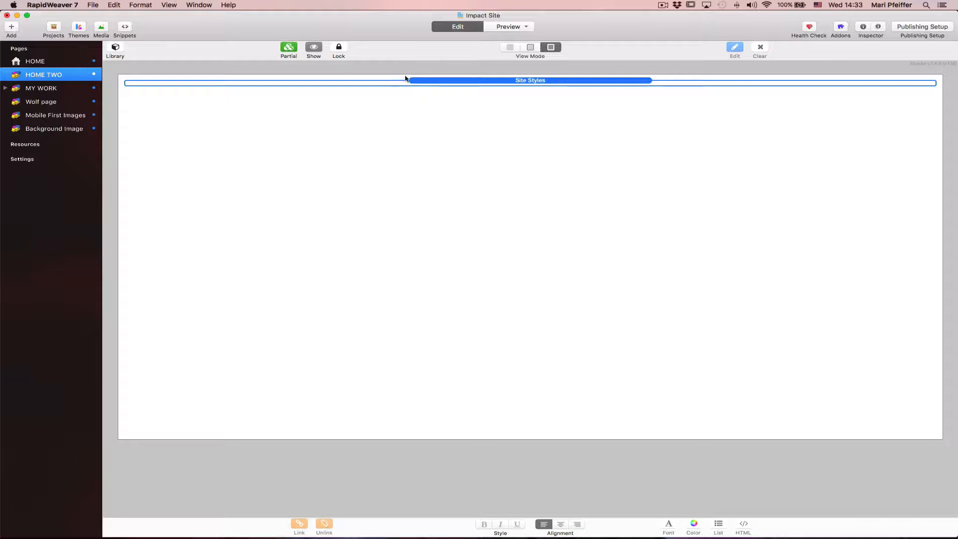
{"action": "left_click", "coordinate": [314, 47]}
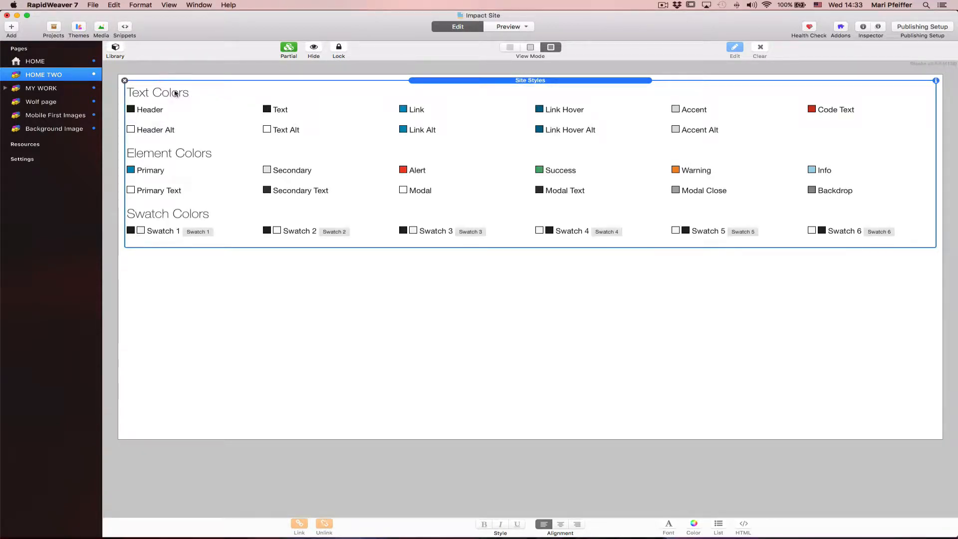
{"action": "mouse_move", "coordinate": [176, 157]}
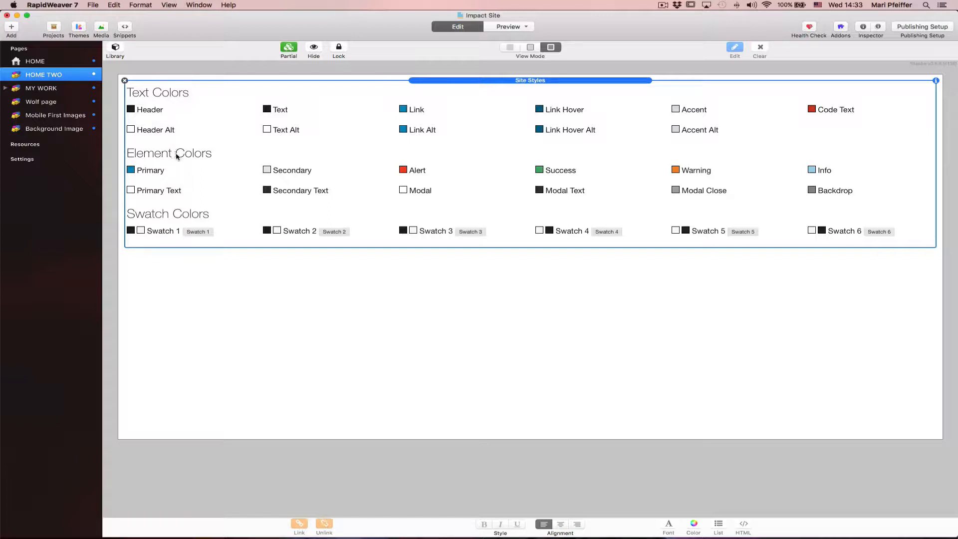
{"action": "mouse_move", "coordinate": [299, 83]}
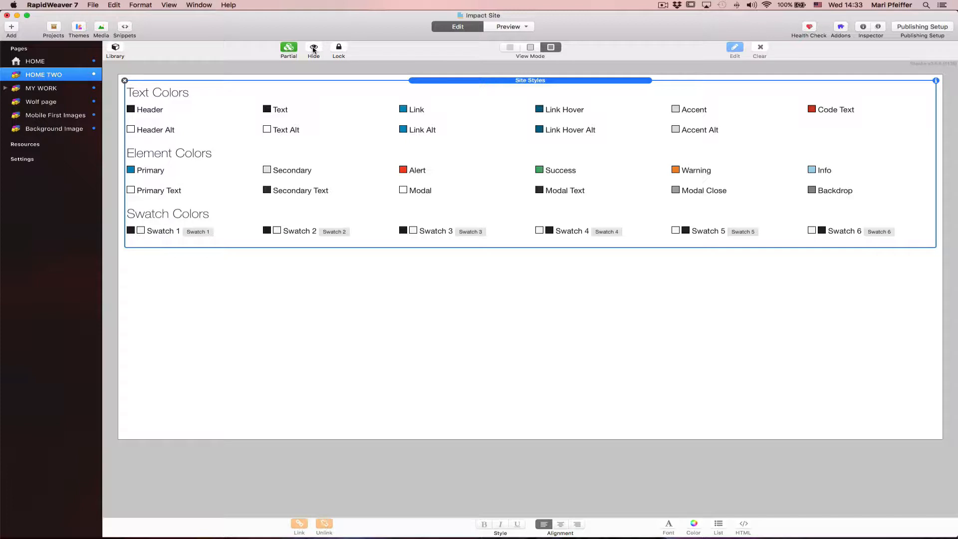
{"action": "mouse_move", "coordinate": [312, 49]}
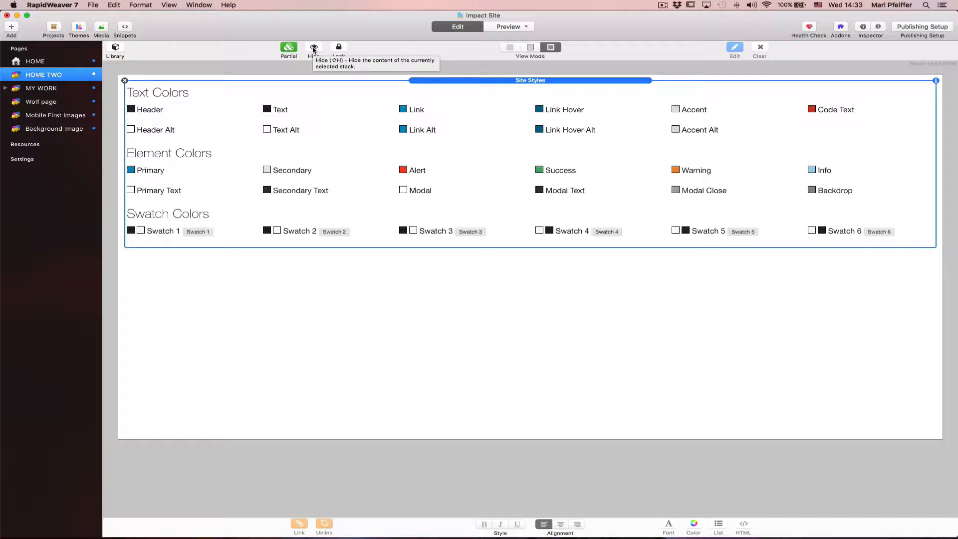
{"action": "left_click", "coordinate": [313, 47]}
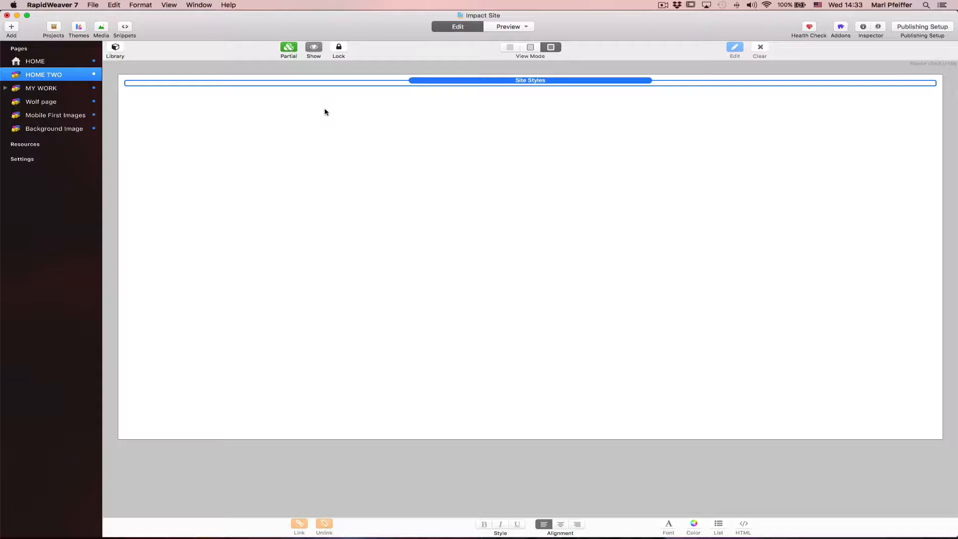
{"action": "mouse_move", "coordinate": [144, 49]}
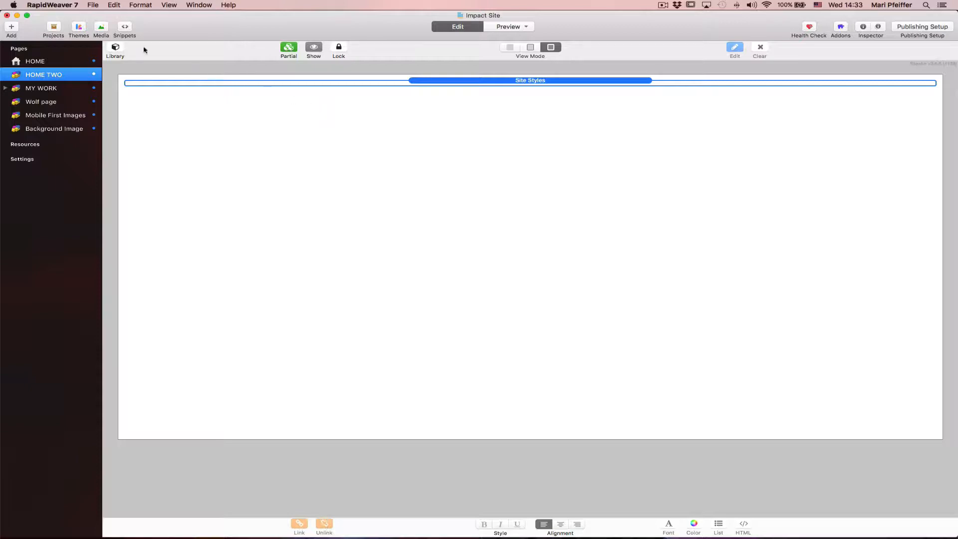
Step: Add the Joe Workman Impact stack from the Stacks Library below Site Styles
{"action": "left_click", "coordinate": [116, 47]}
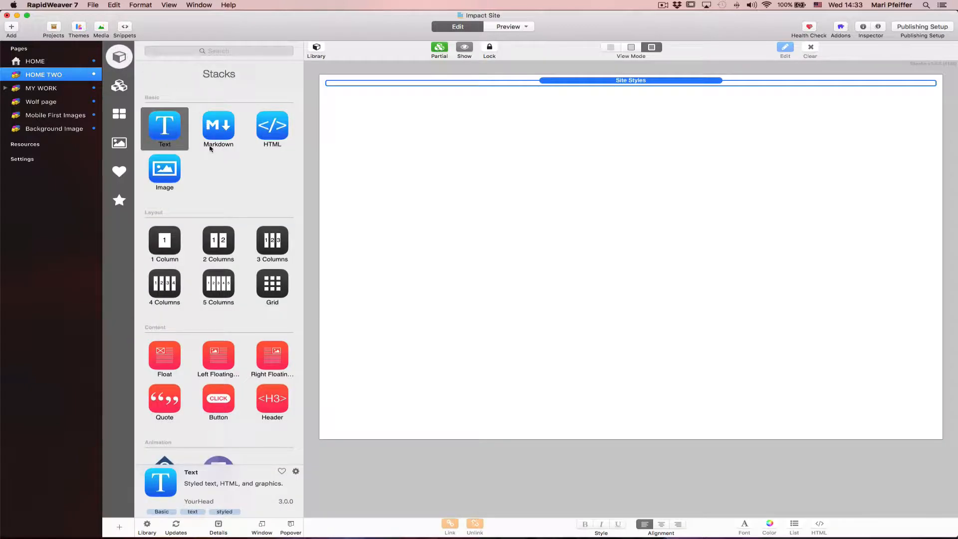
{"action": "scroll", "scroll_direction": "down", "scroll_amount": 3}
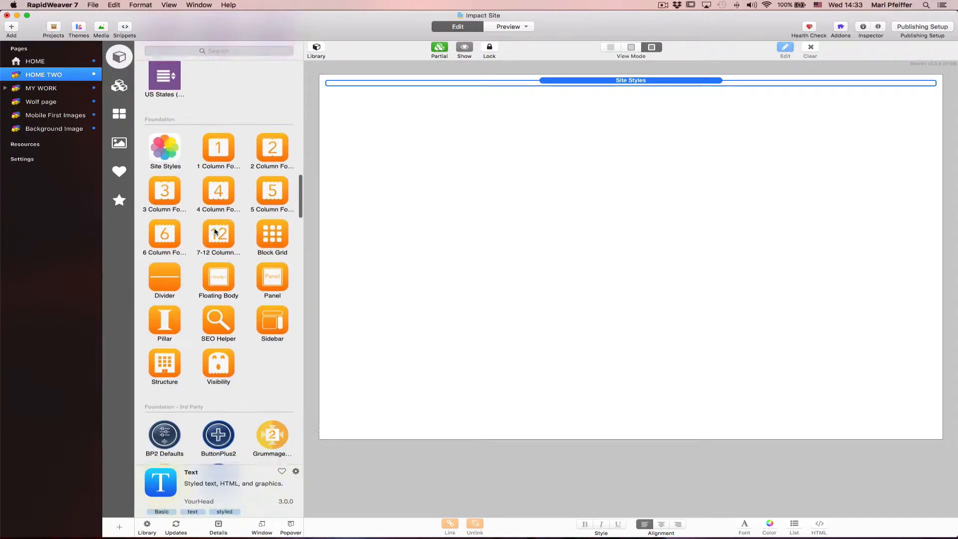
{"action": "scroll", "scroll_direction": "down", "scroll_amount": 3}
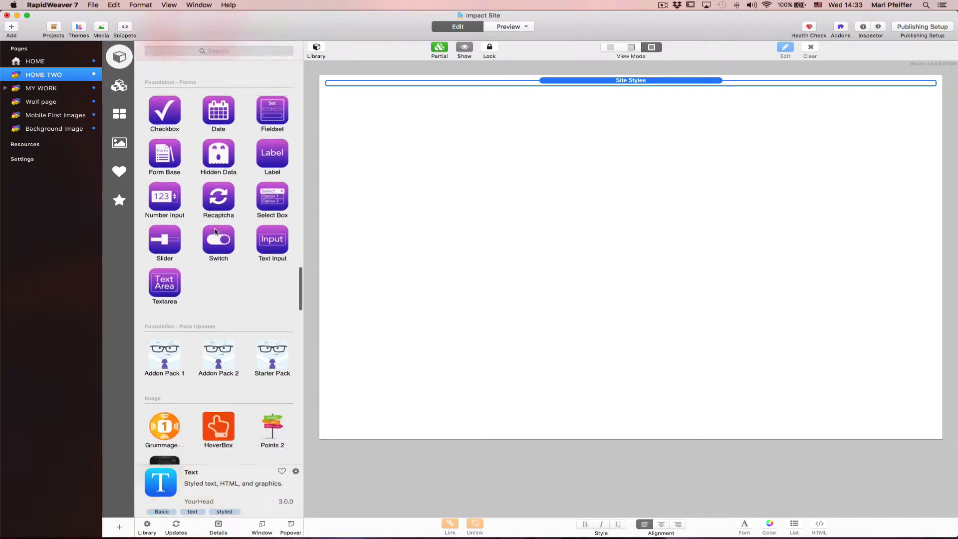
{"action": "scroll", "scroll_direction": "down", "scroll_amount": 3}
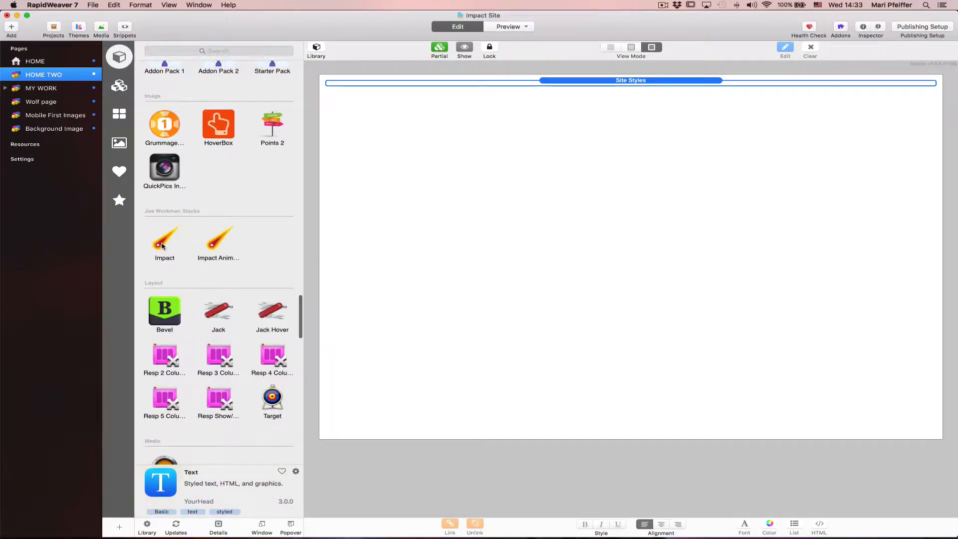
{"action": "left_click", "coordinate": [164, 243]}
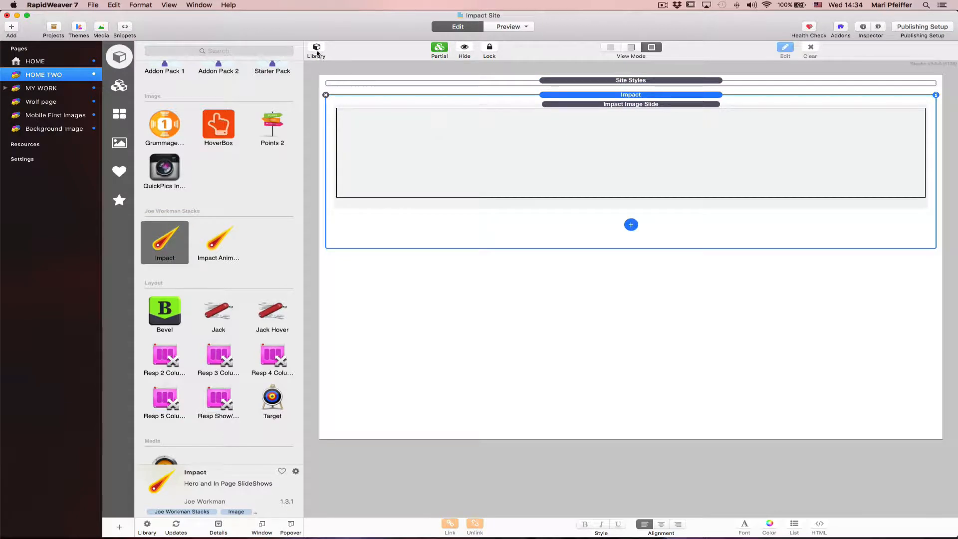
{"action": "left_click", "coordinate": [316, 46]}
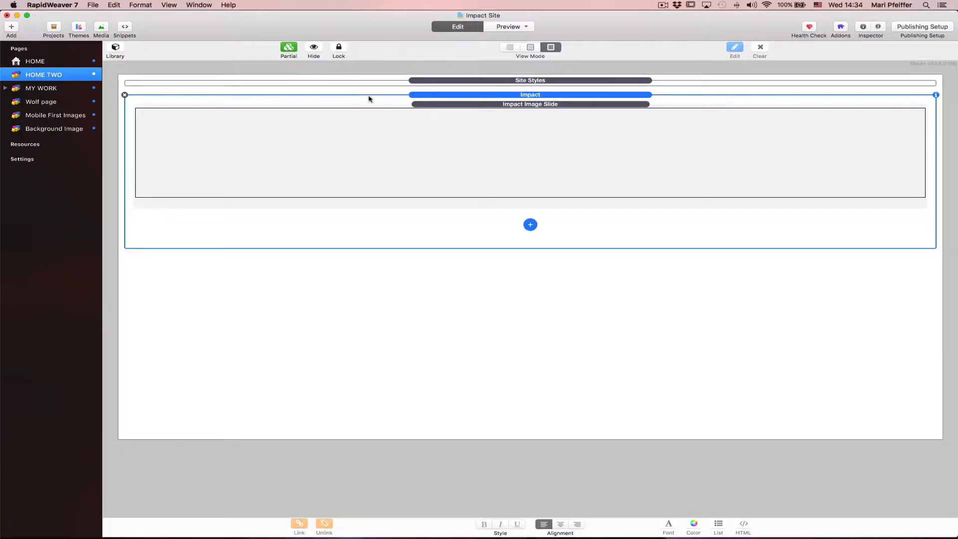
{"action": "mouse_move", "coordinate": [936, 96]}
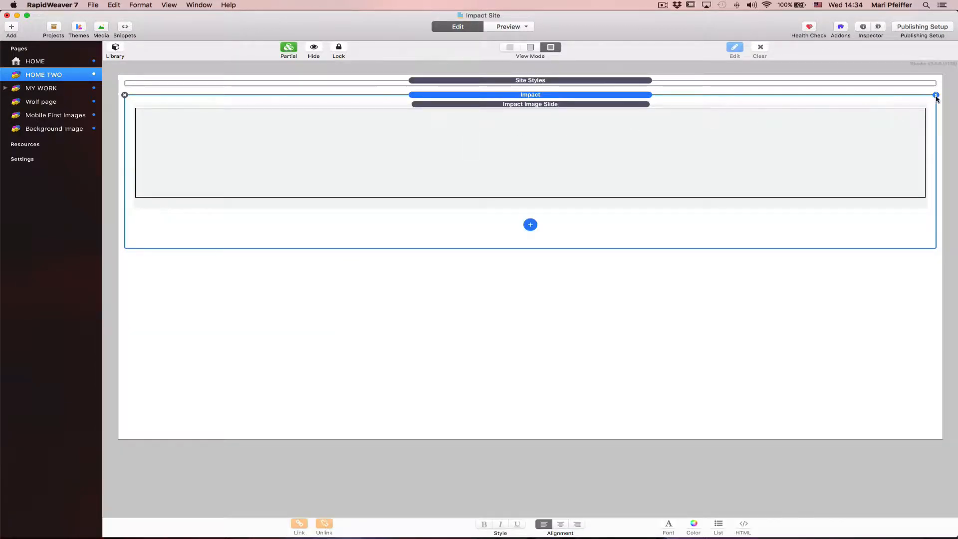
{"action": "mouse_move", "coordinate": [607, 77]}
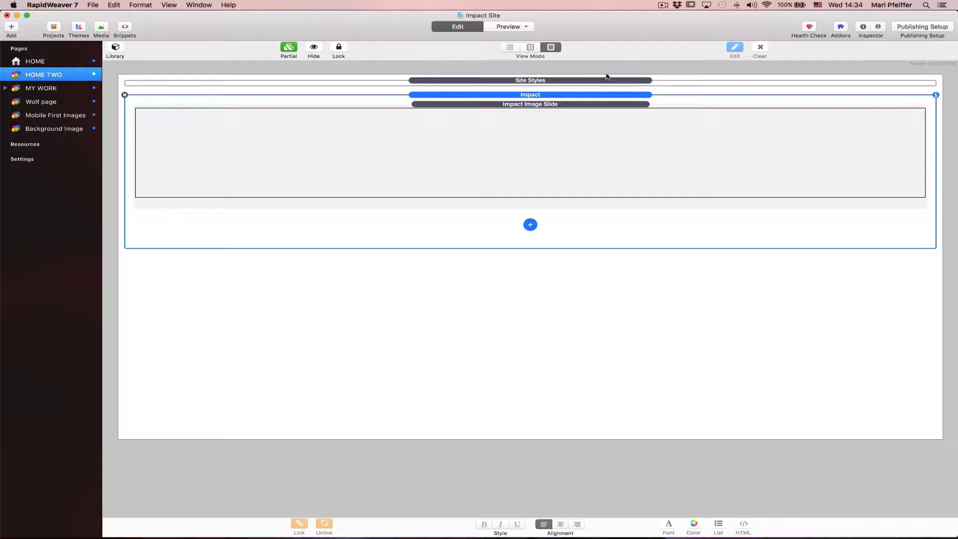
Step: Show the Impact inspector and add Impact Image Slides until there are four
{"action": "left_click", "coordinate": [869, 27]}
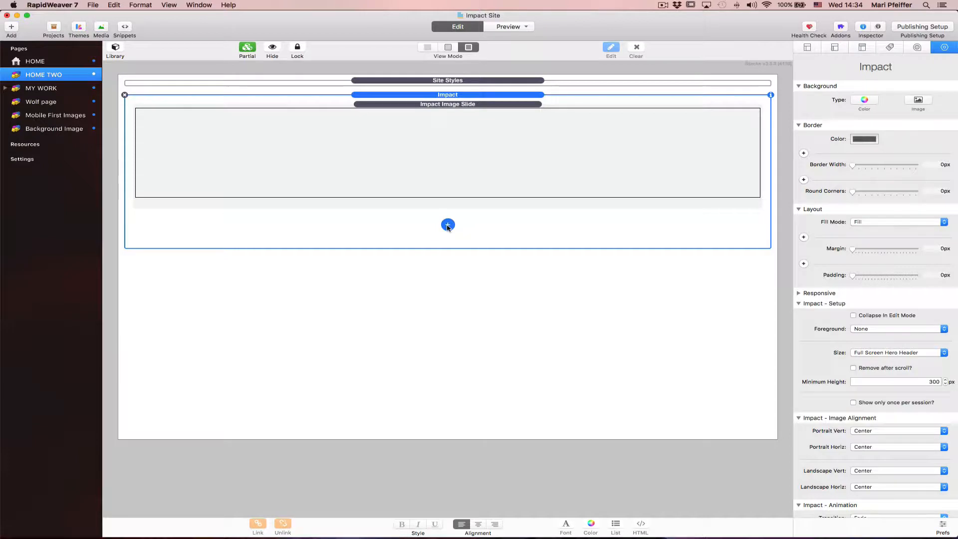
{"action": "left_click", "coordinate": [447, 225]}
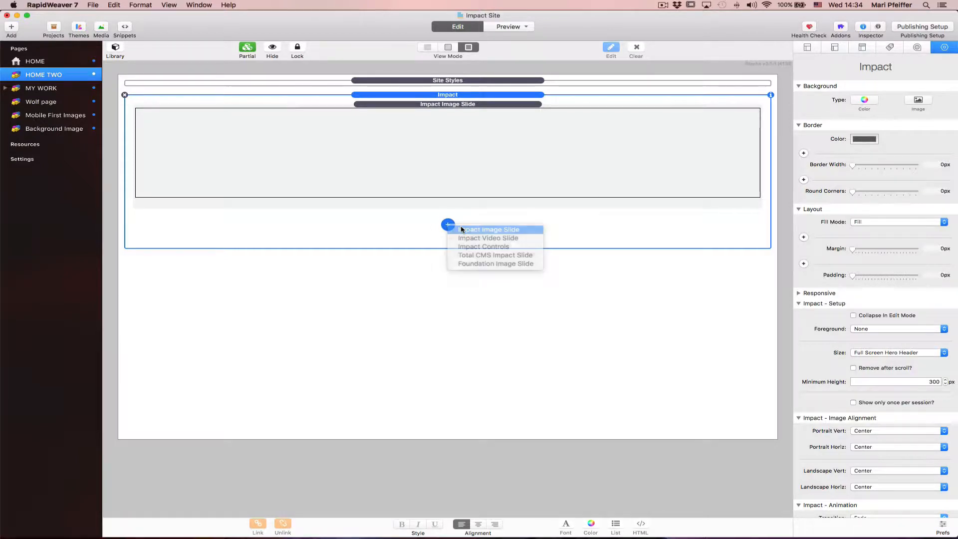
{"action": "left_click", "coordinate": [490, 229]}
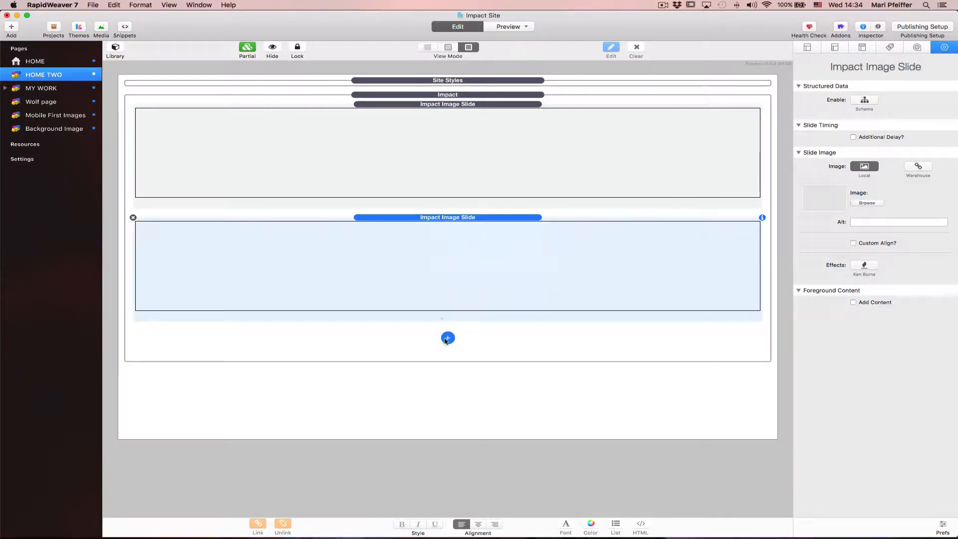
{"action": "left_click", "coordinate": [448, 338]}
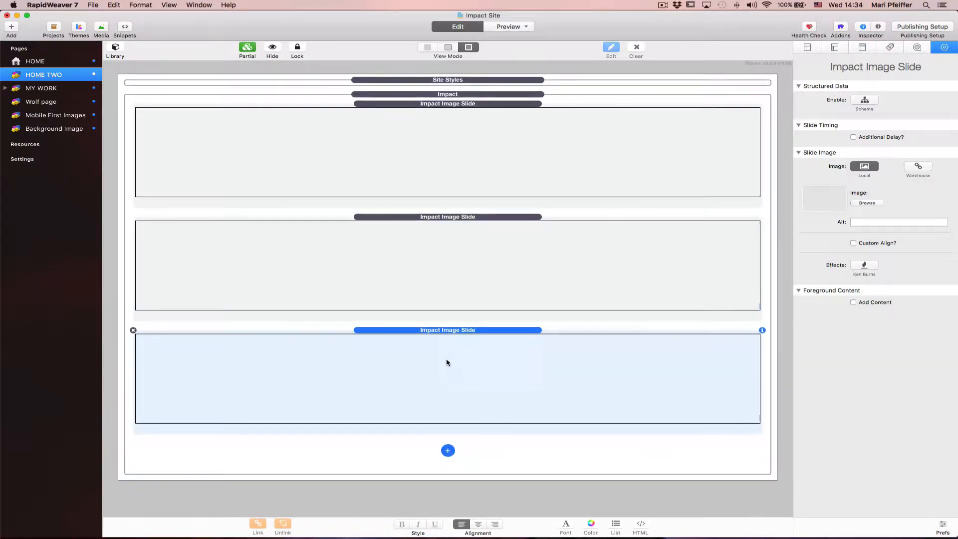
{"action": "left_click", "coordinate": [447, 451]}
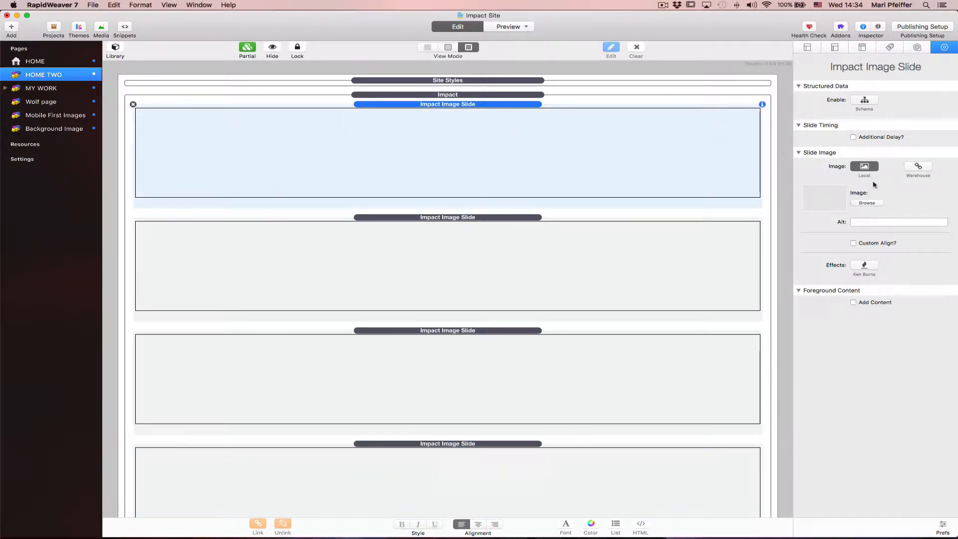
Step: Load WOLF0951 into the first slide and the sunset silhouette WOLF6948 into the second
{"action": "left_click", "coordinate": [867, 203]}
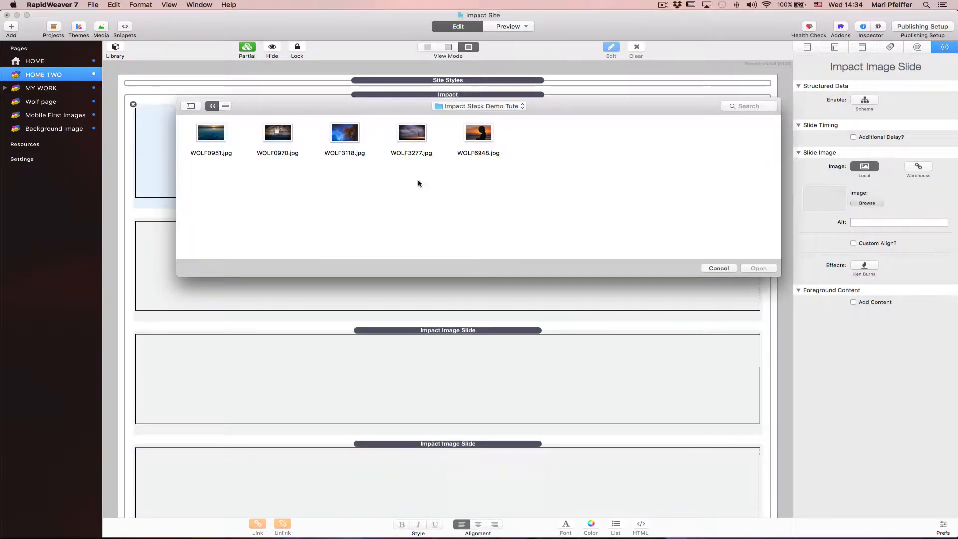
{"action": "left_click", "coordinate": [210, 132]}
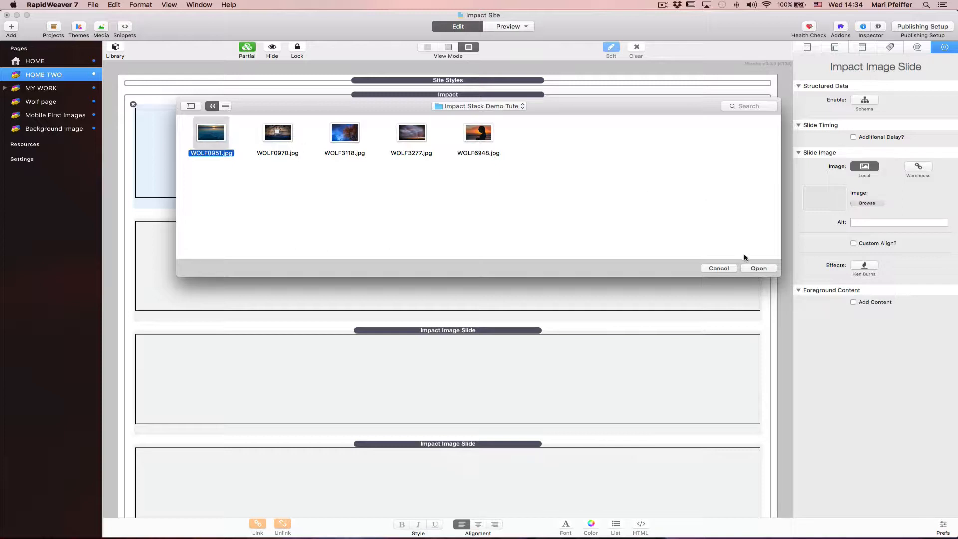
{"action": "left_click", "coordinate": [759, 268]}
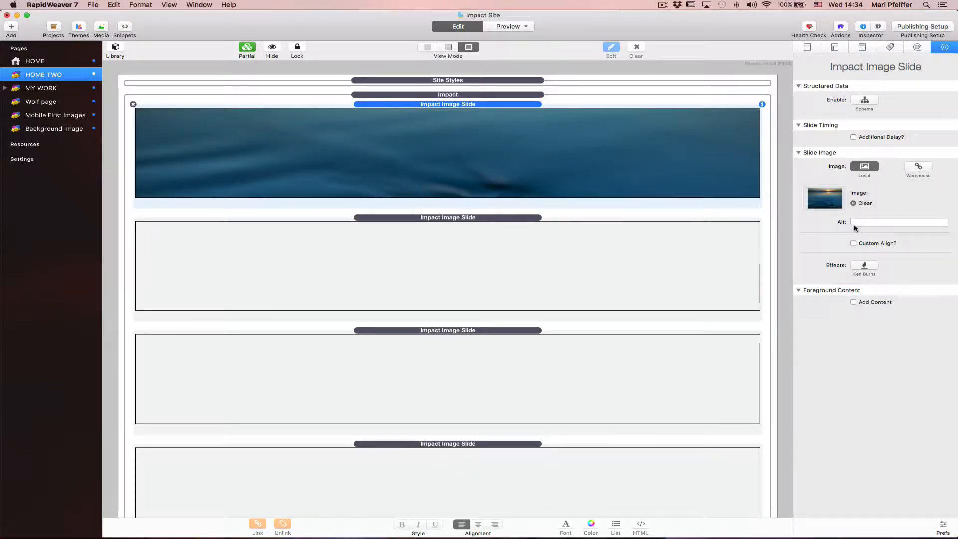
{"action": "left_click", "coordinate": [899, 223]}
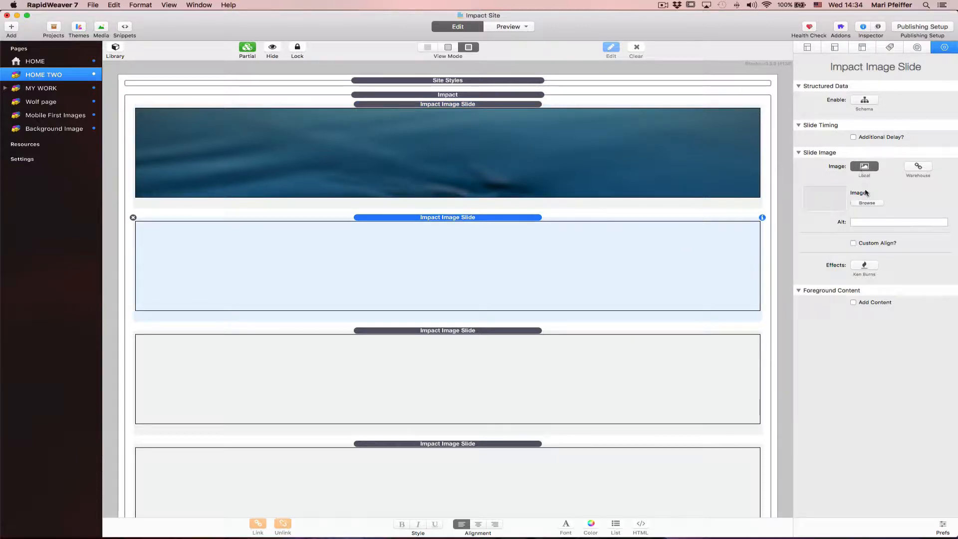
{"action": "left_click", "coordinate": [867, 203]}
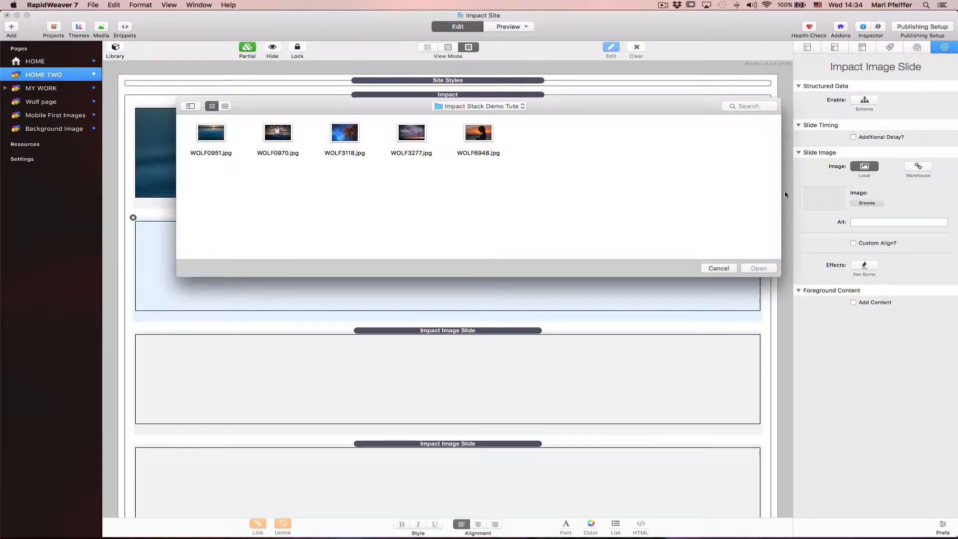
{"action": "left_click", "coordinate": [478, 132]}
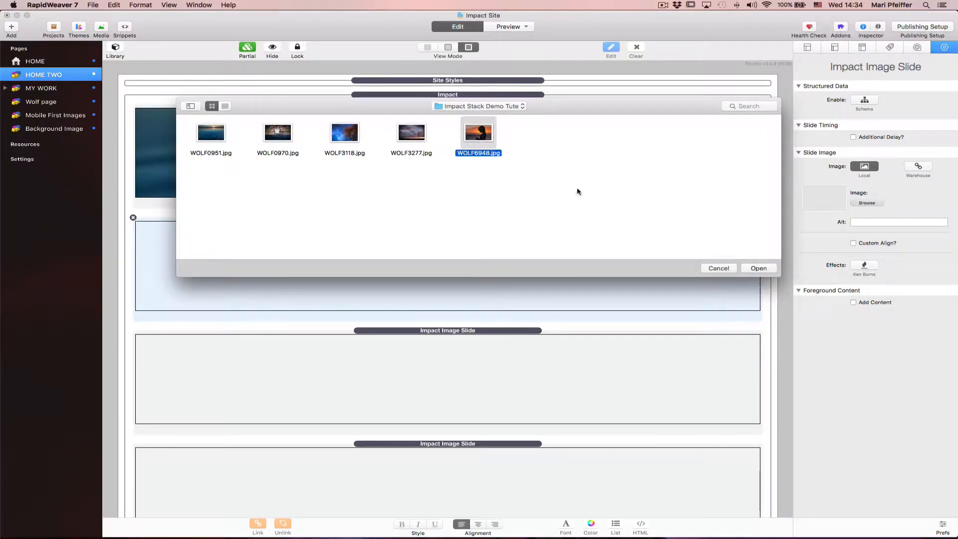
{"action": "left_click", "coordinate": [758, 268]}
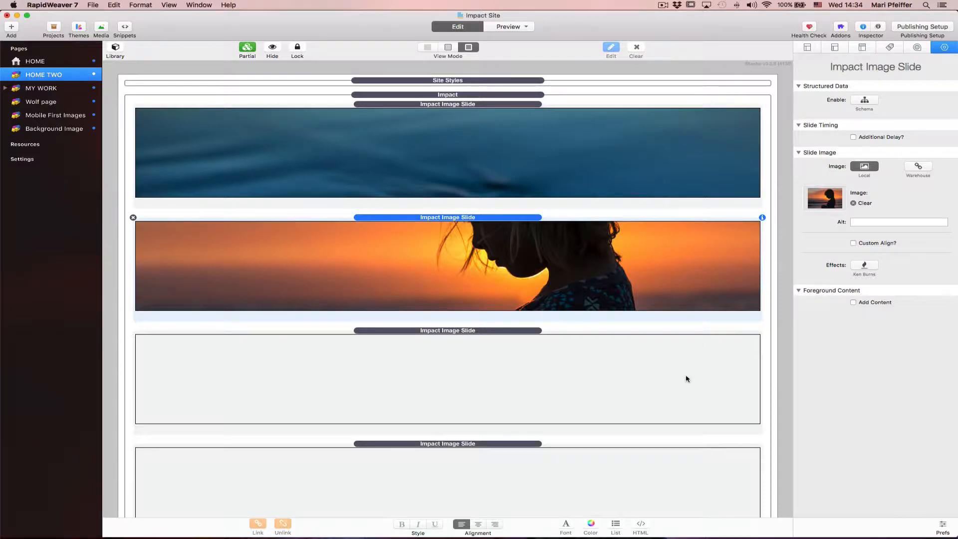
Step: Give the third and fourth slides WOLF3277 and WOLF3118, then reselect the Impact stack
{"action": "left_click", "coordinate": [864, 166]}
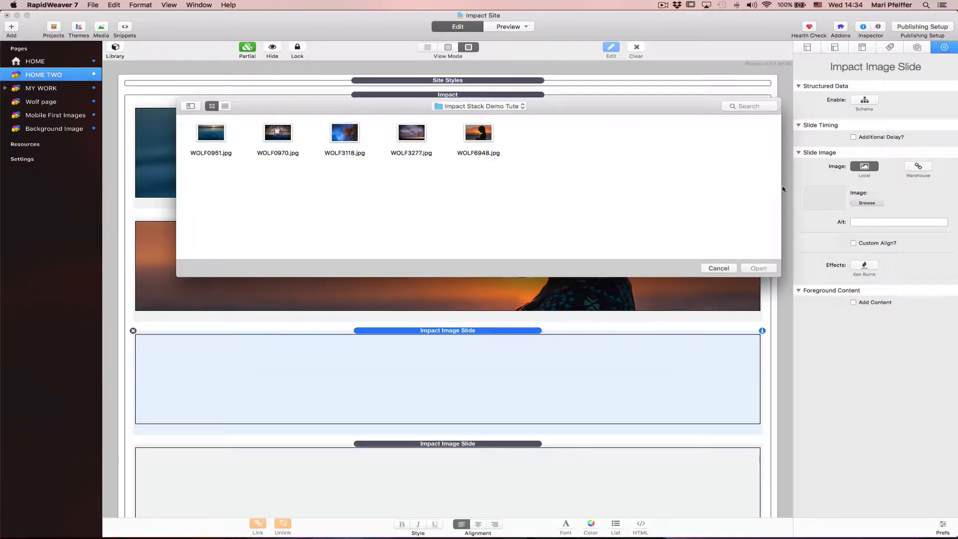
{"action": "left_click", "coordinate": [412, 132]}
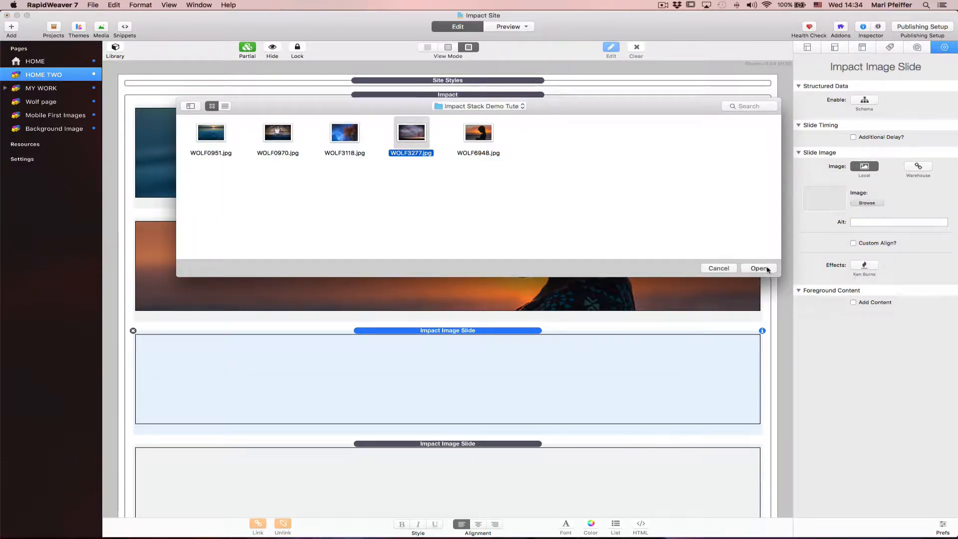
{"action": "left_click", "coordinate": [758, 268]}
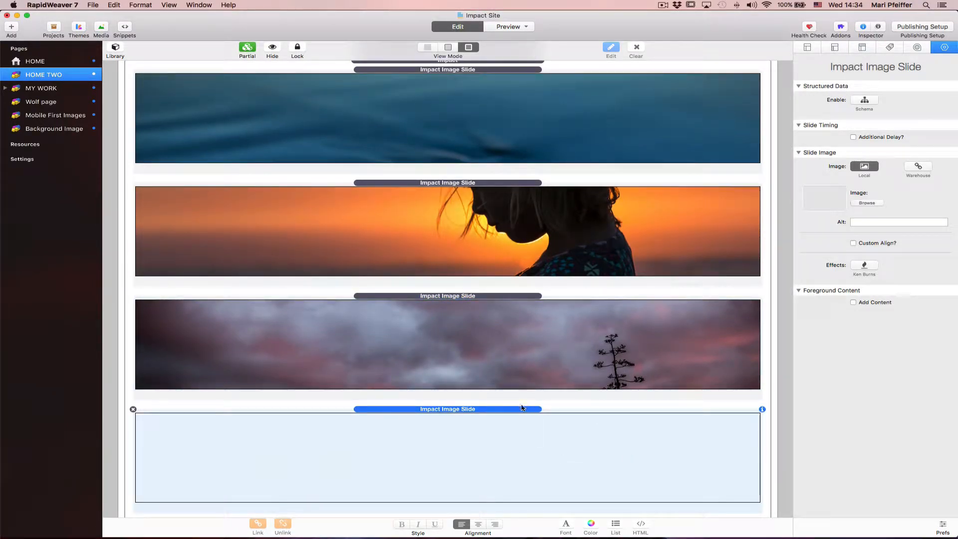
{"action": "left_click", "coordinate": [867, 203]}
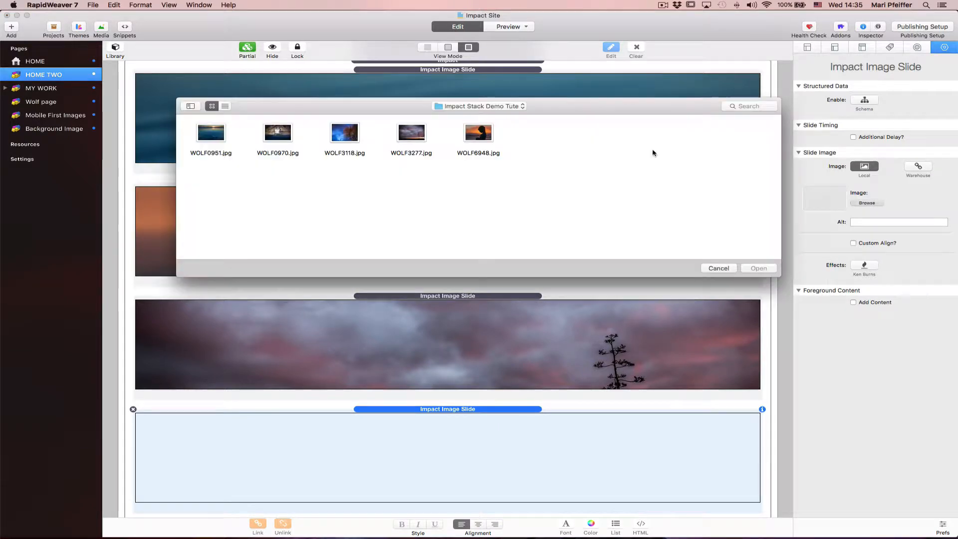
{"action": "left_click", "coordinate": [345, 132]}
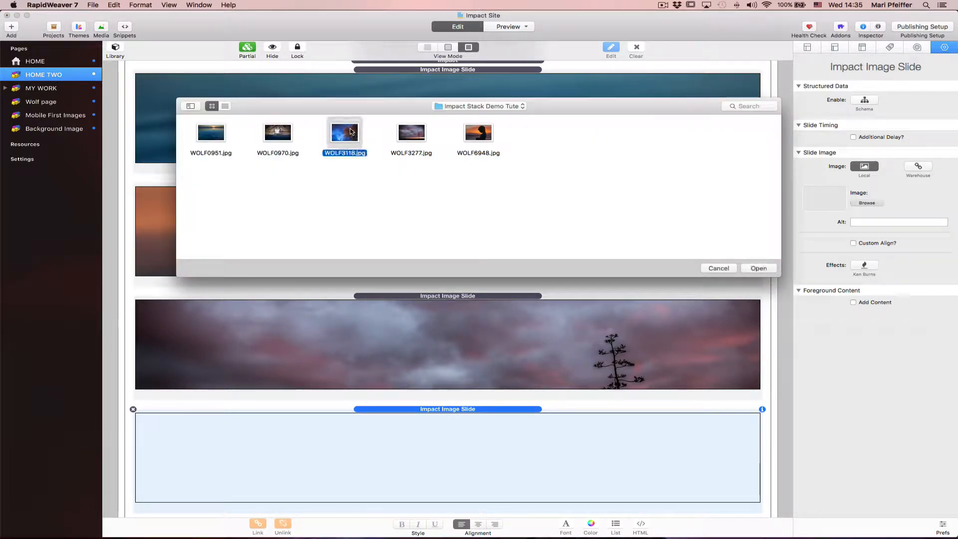
{"action": "left_click", "coordinate": [758, 268]}
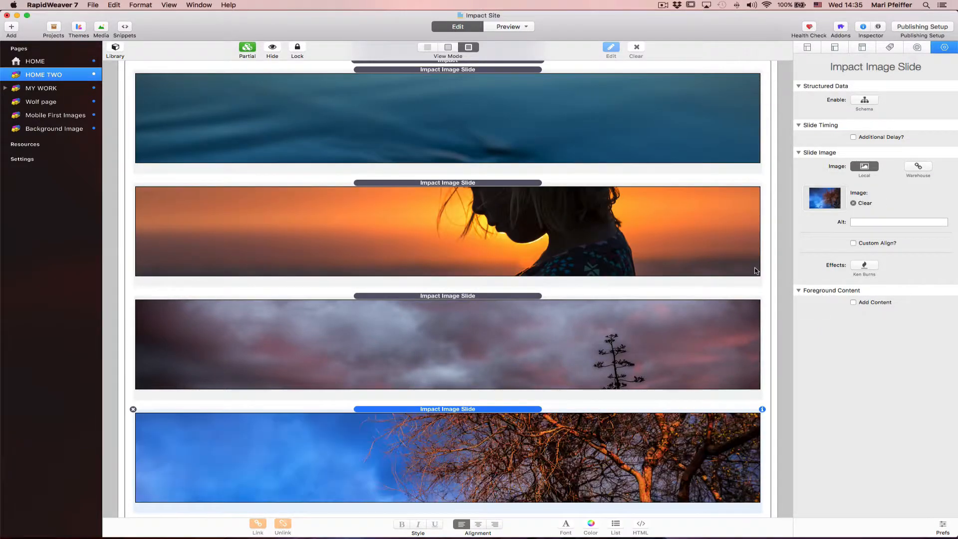
{"action": "scroll", "scroll_direction": "down", "scroll_amount": 3}
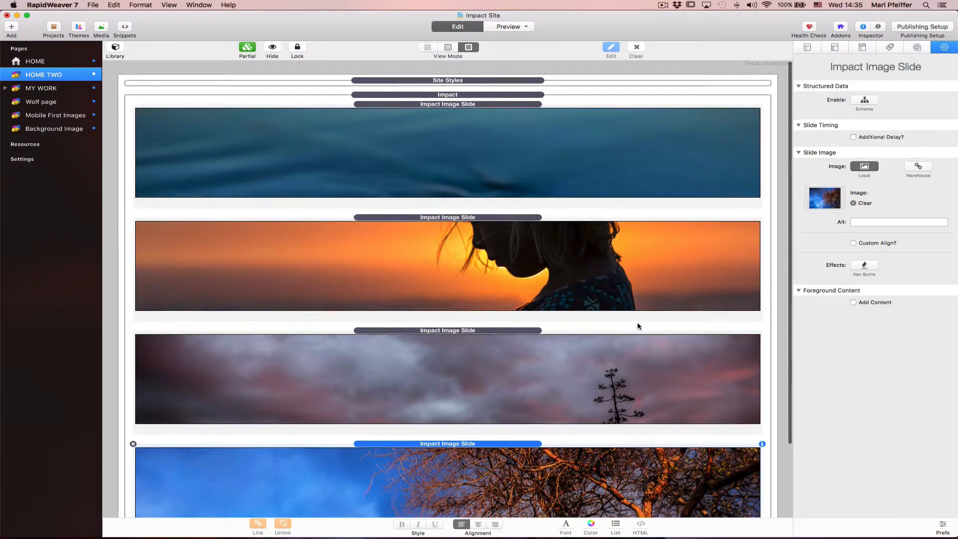
{"action": "left_click", "coordinate": [447, 94]}
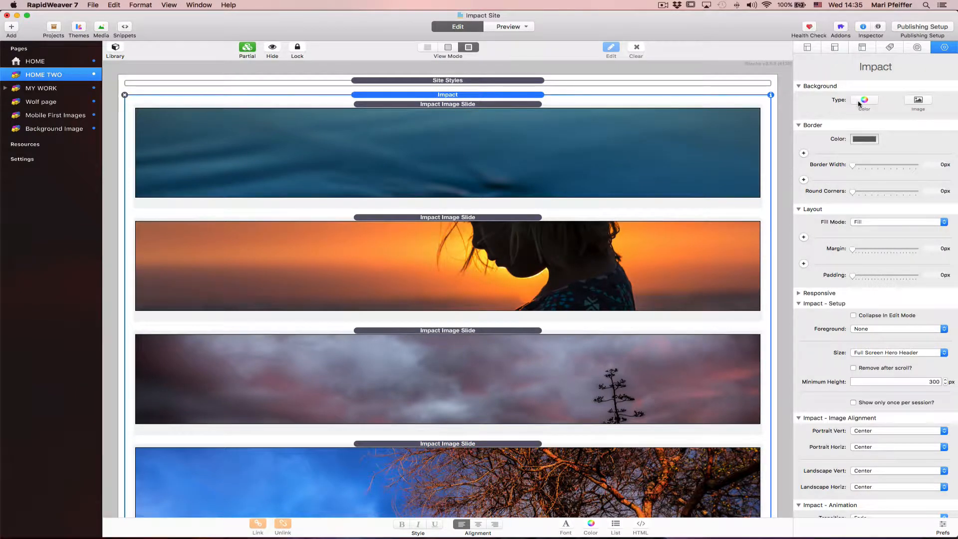
{"action": "mouse_move", "coordinate": [864, 100]}
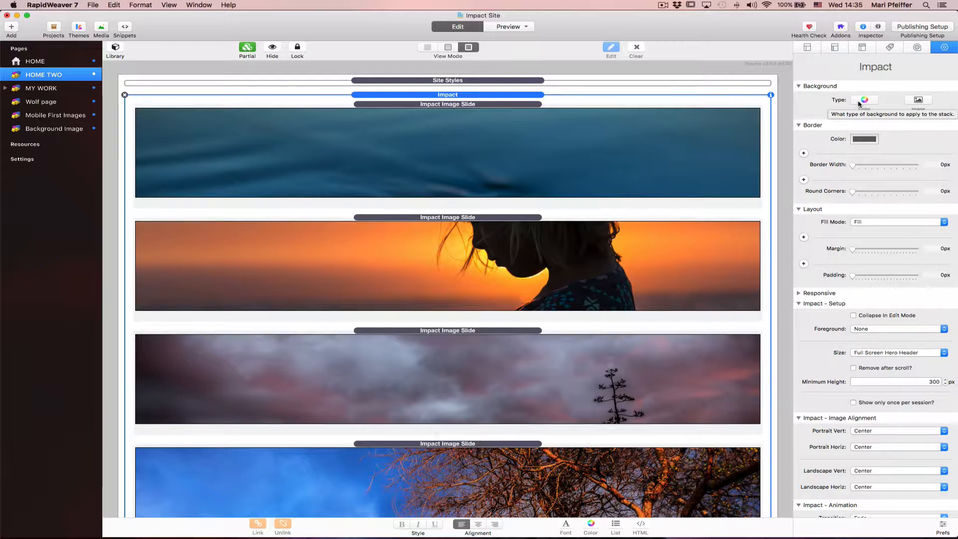
{"action": "mouse_move", "coordinate": [832, 325]}
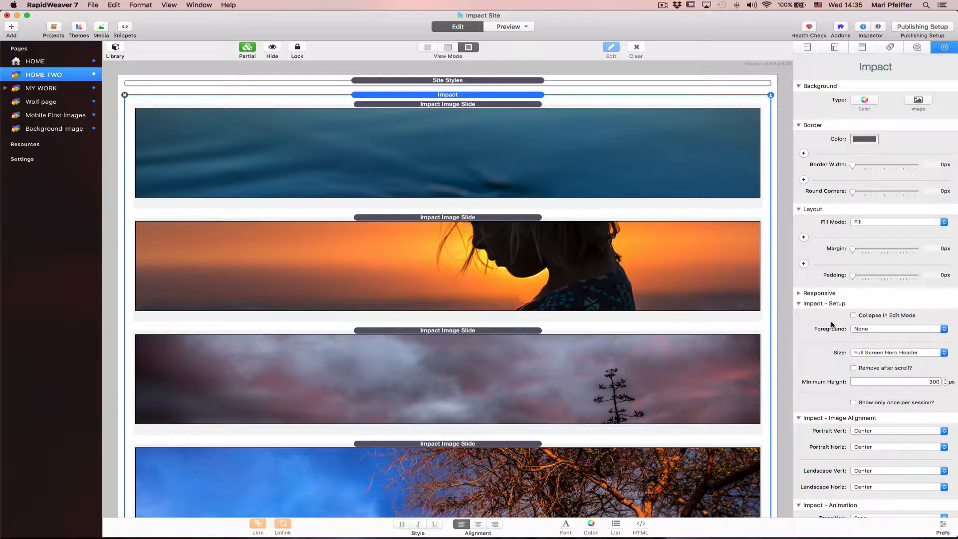
{"action": "mouse_move", "coordinate": [823, 346]}
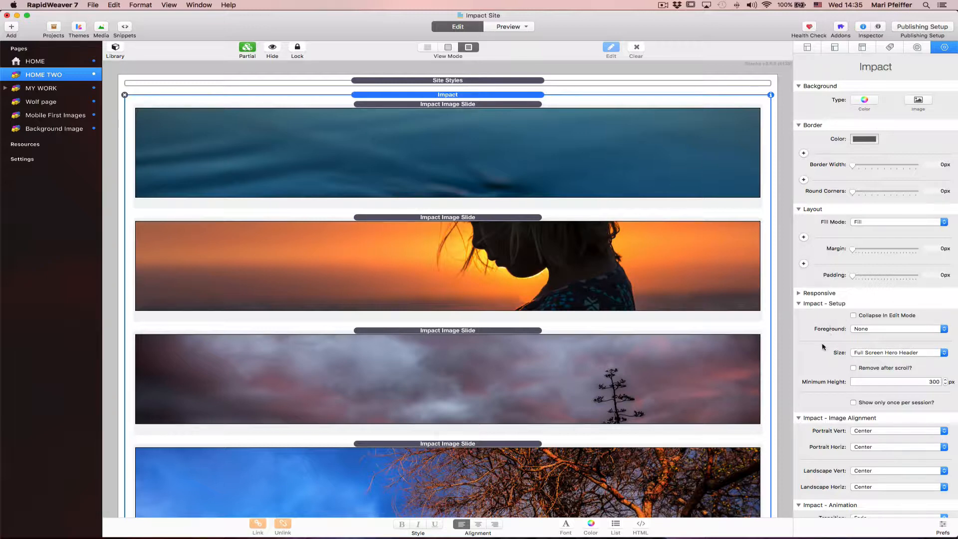
{"action": "mouse_move", "coordinate": [825, 310]}
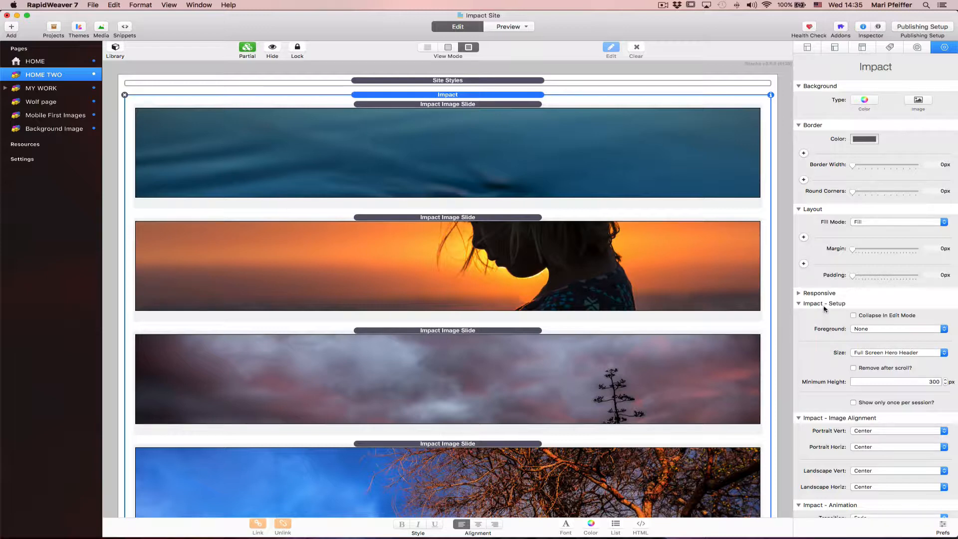
{"action": "mouse_move", "coordinate": [868, 359]}
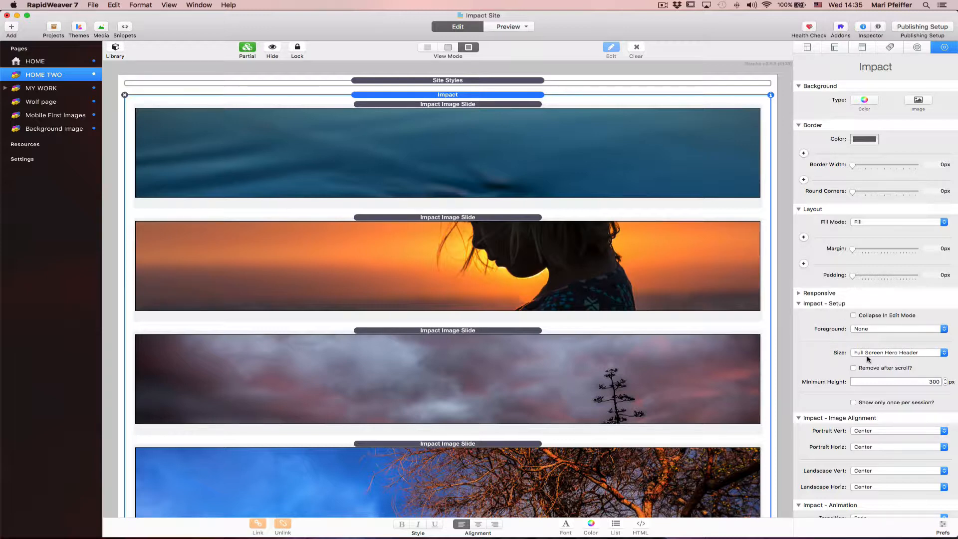
{"action": "mouse_move", "coordinate": [913, 353]}
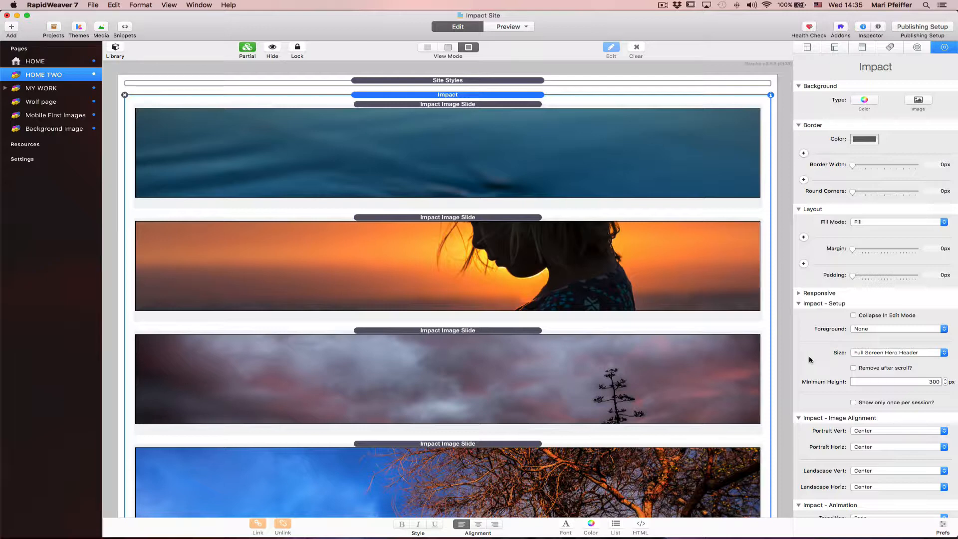
{"action": "mouse_move", "coordinate": [830, 378]}
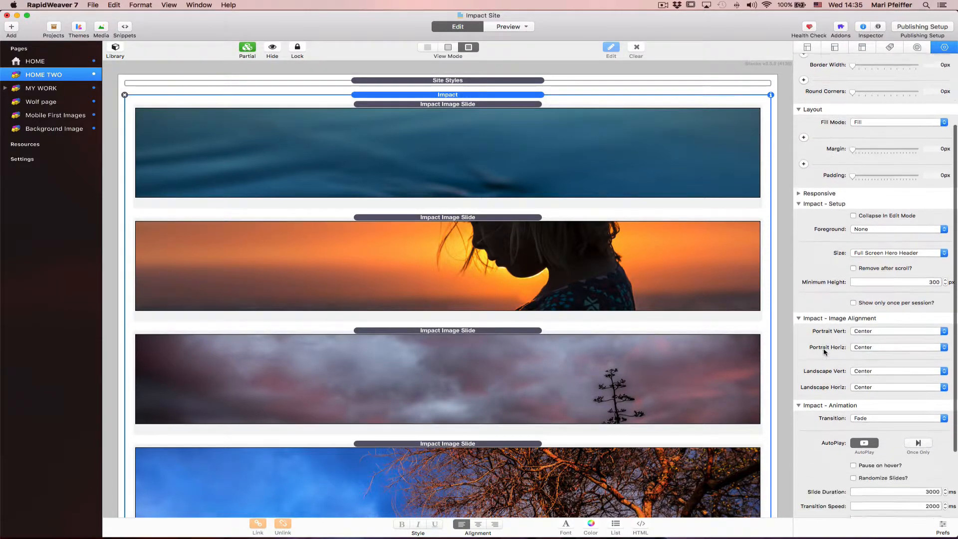
Step: Scroll the Impact inspector and tick Randomize Slides? for random slide order
{"action": "scroll", "scroll_direction": "down", "scroll_amount": 3}
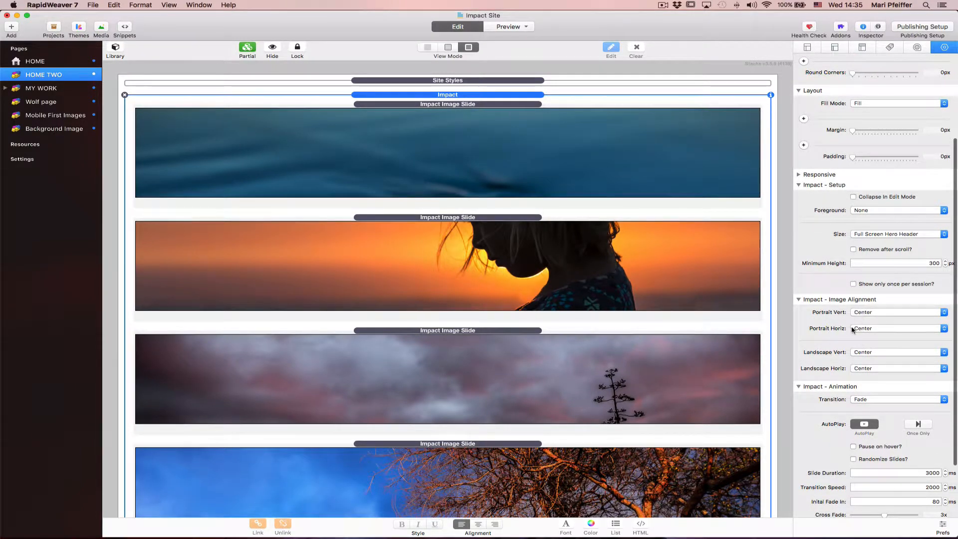
{"action": "scroll", "scroll_direction": "down", "scroll_amount": 3}
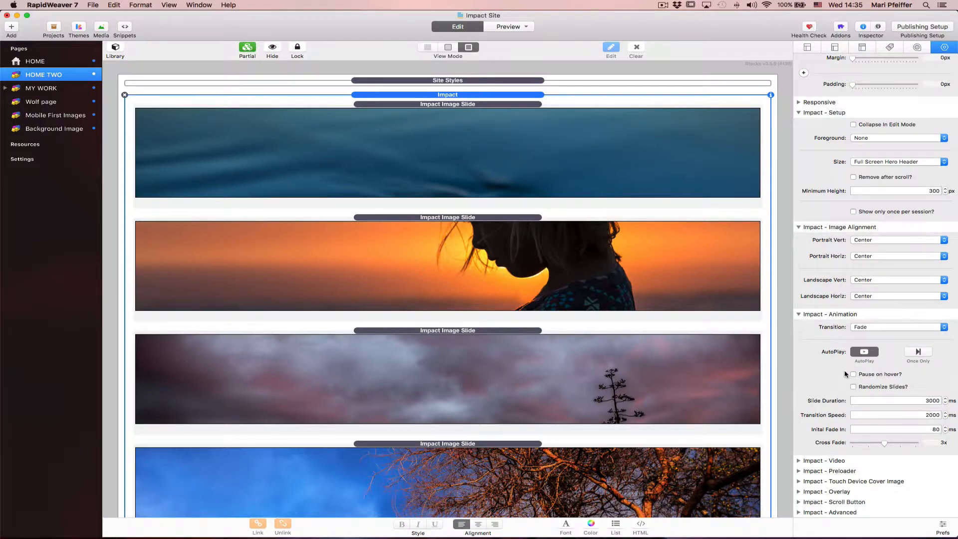
{"action": "left_click", "coordinate": [854, 387]}
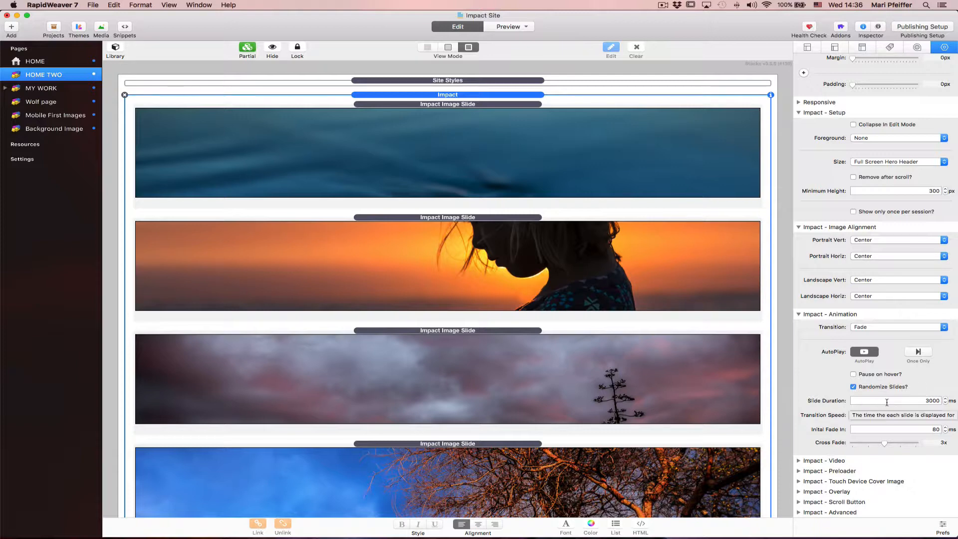
{"action": "left_click", "coordinate": [902, 415]}
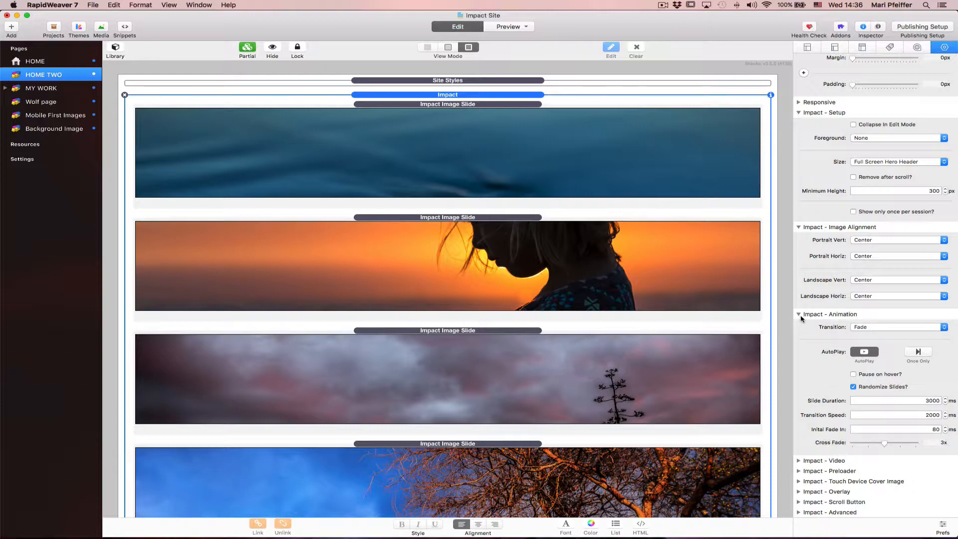
{"action": "mouse_move", "coordinate": [498, 45]}
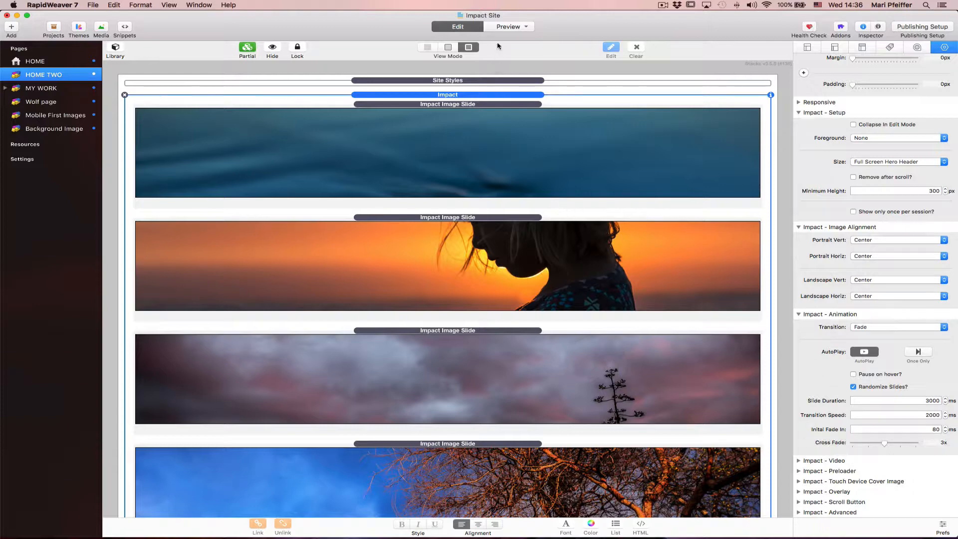
Step: Preview HOME TWO with the Inspector hidden to see the slideshow full width
{"action": "left_click", "coordinate": [504, 26]}
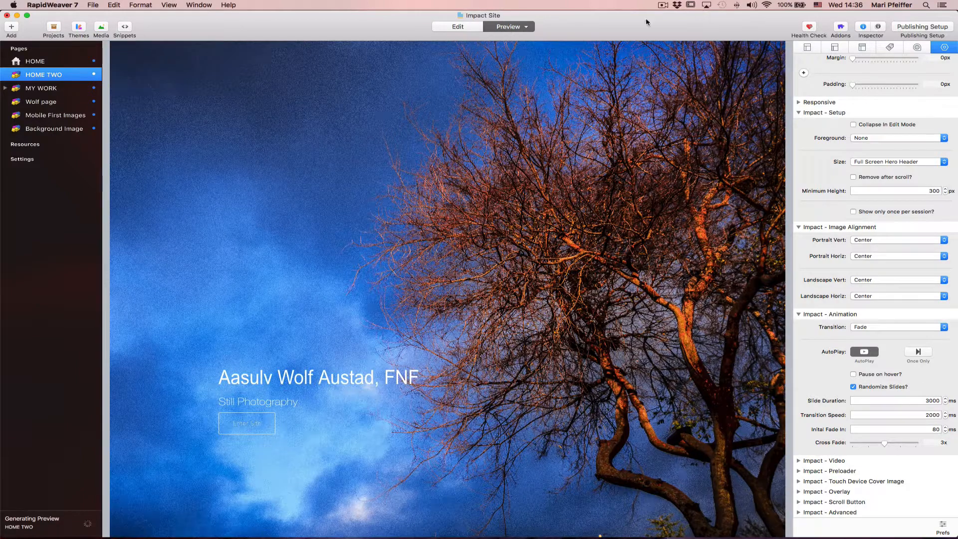
{"action": "left_click", "coordinate": [862, 27]}
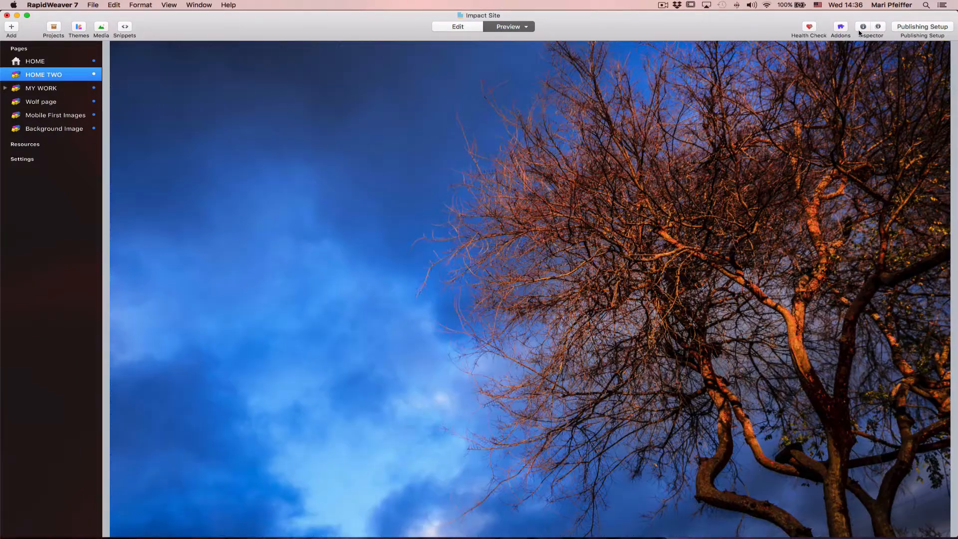
{"action": "mouse_move", "coordinate": [727, 33]}
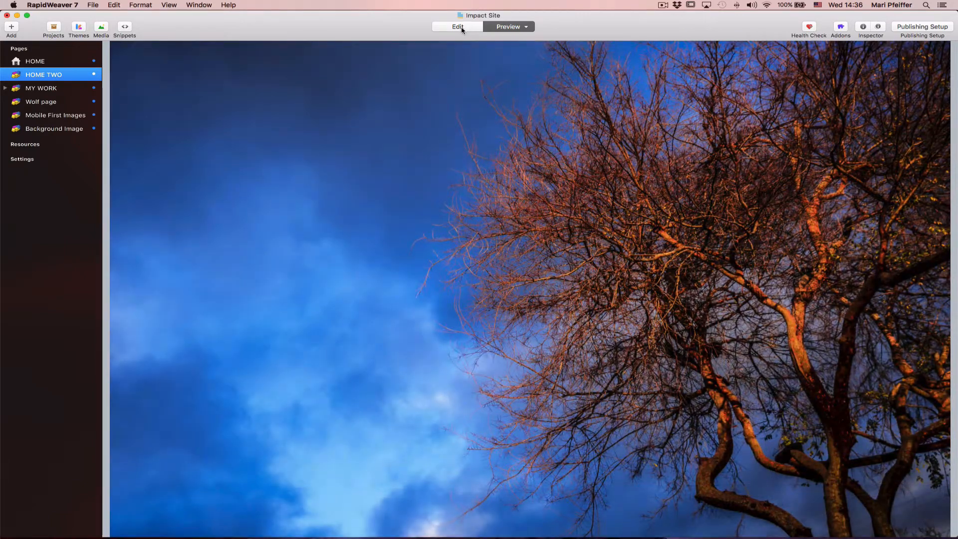
Step: Return to editing and set Impact's foreground to Floating, shared by all slides
{"action": "left_click", "coordinate": [458, 26]}
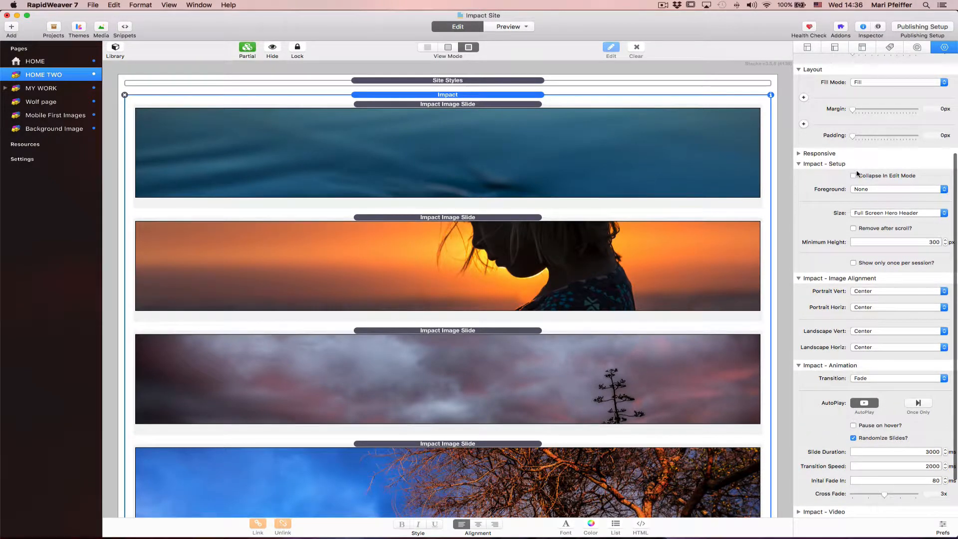
{"action": "mouse_move", "coordinate": [873, 192]}
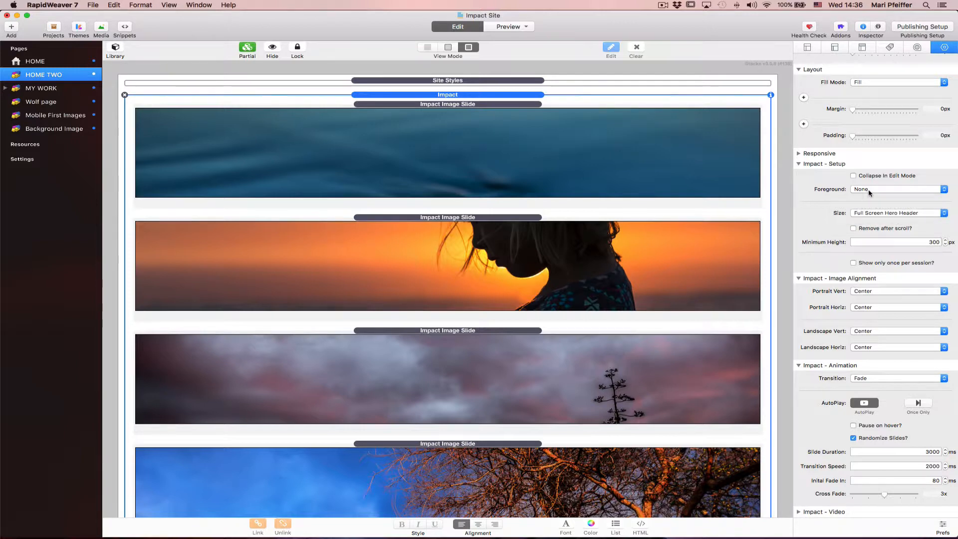
{"action": "left_click", "coordinate": [898, 189]}
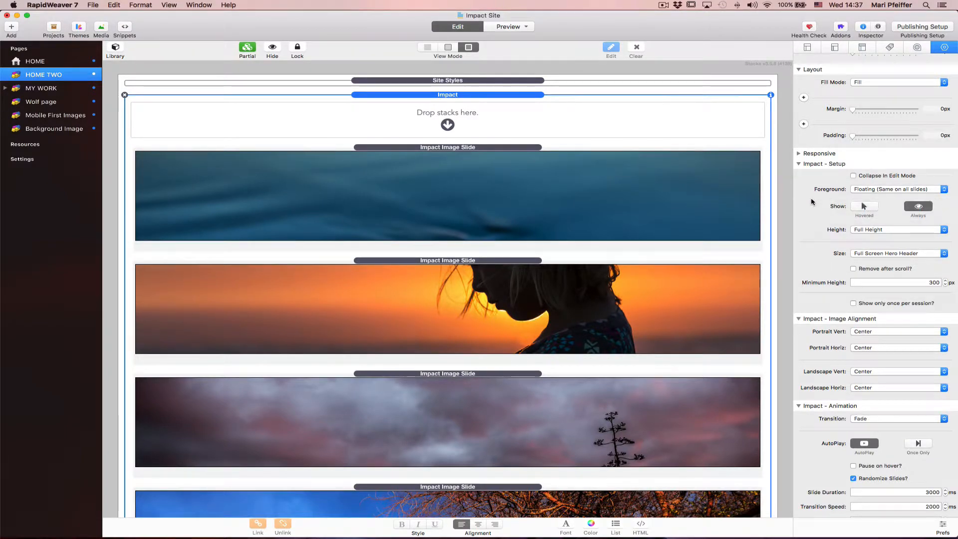
{"action": "mouse_move", "coordinate": [617, 146]}
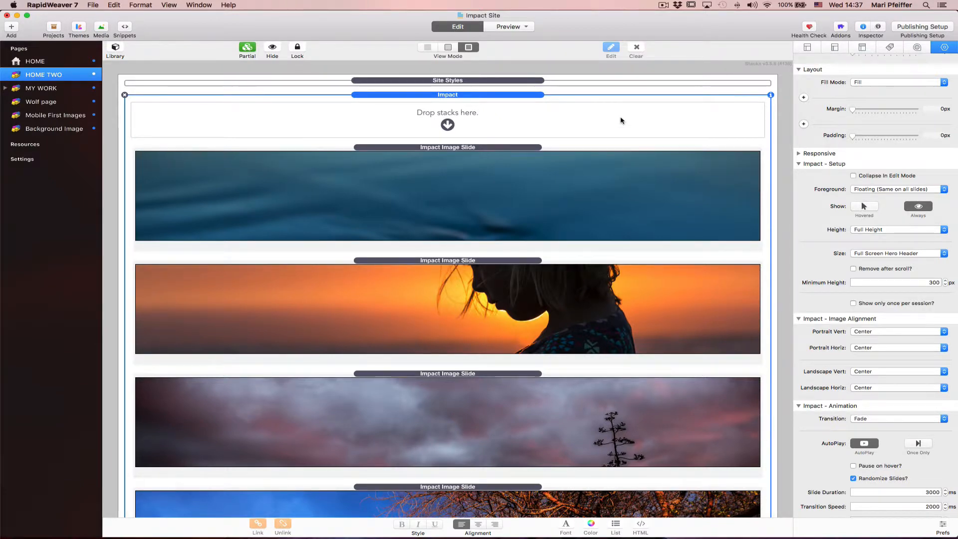
{"action": "mouse_move", "coordinate": [467, 116]}
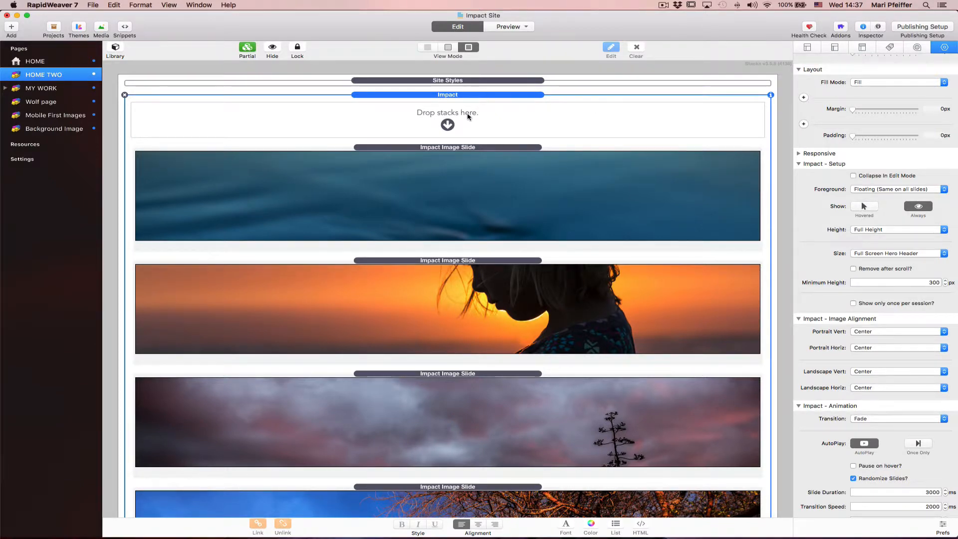
{"action": "mouse_move", "coordinate": [455, 117]}
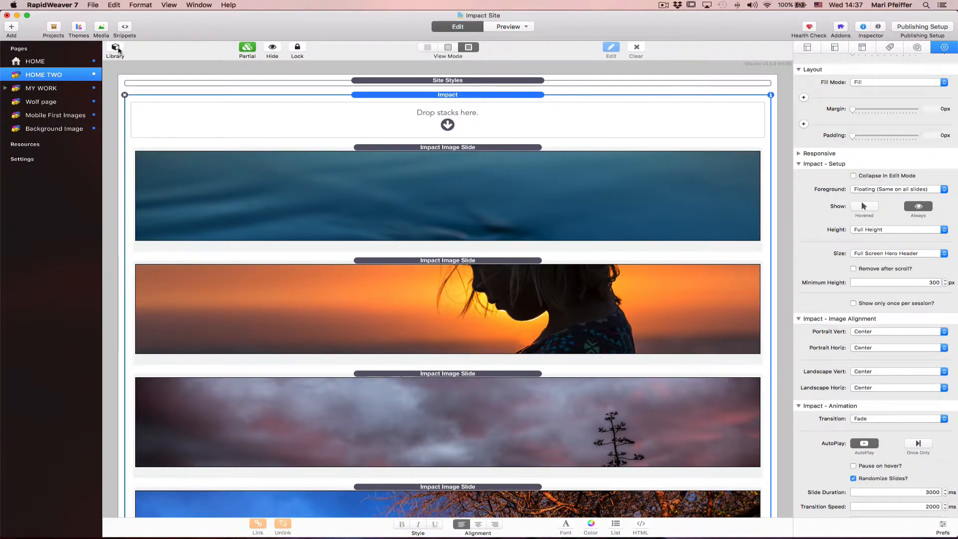
Step: Drop a Target stack into the Impact foreground and add a header above the button
{"action": "left_click", "coordinate": [115, 49]}
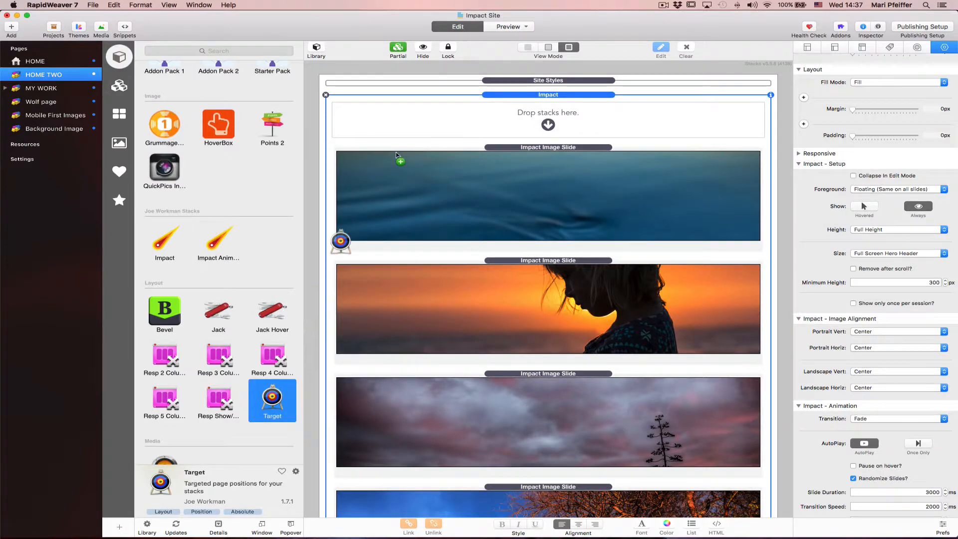
{"action": "left_click", "coordinate": [548, 111]}
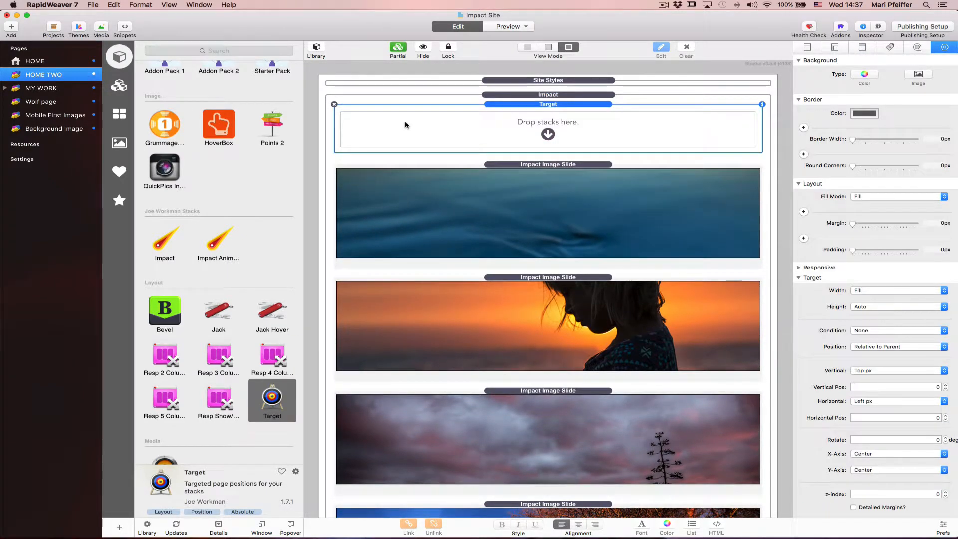
{"action": "scroll", "scroll_direction": "down", "scroll_amount": 3}
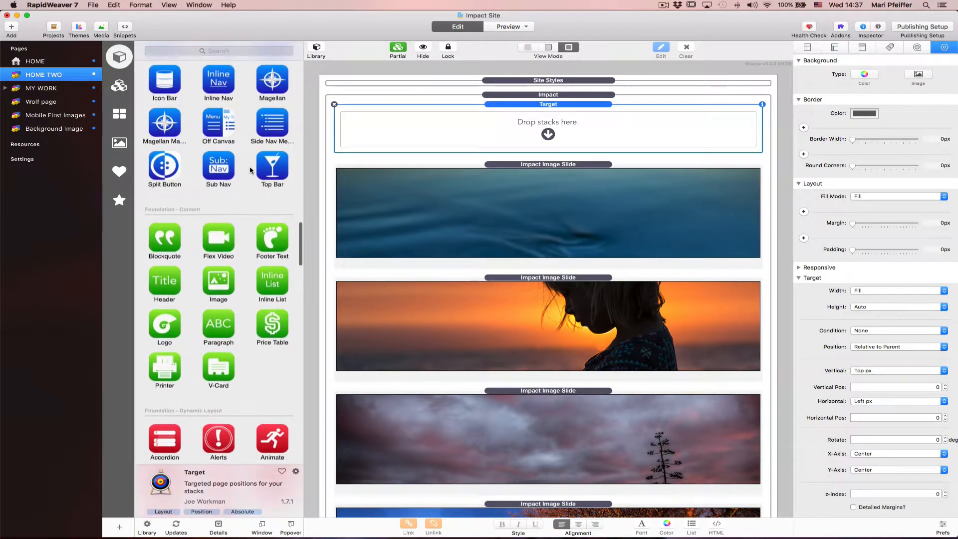
{"action": "scroll", "scroll_direction": "down", "scroll_amount": 3}
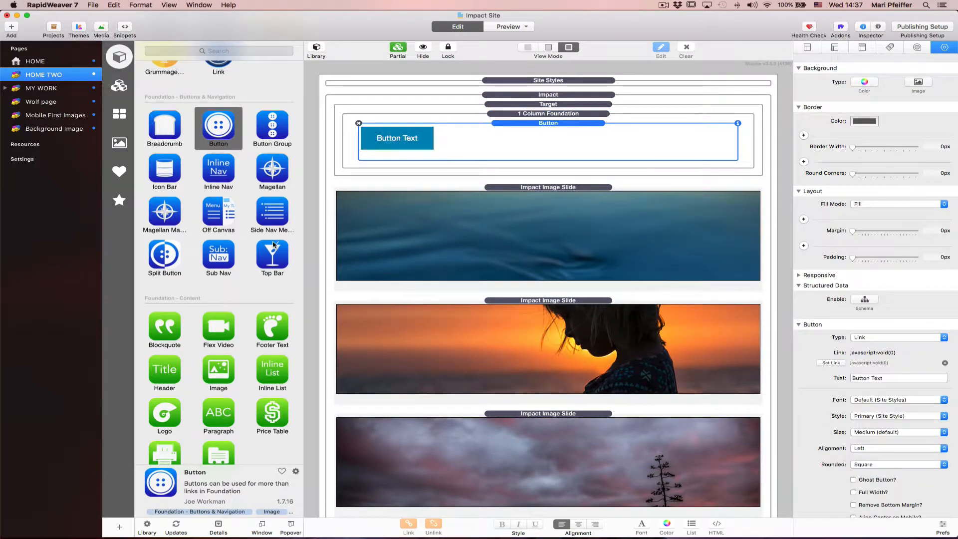
{"action": "left_click_drag", "start_coordinate": [164, 299], "coordinate": [391, 134]}
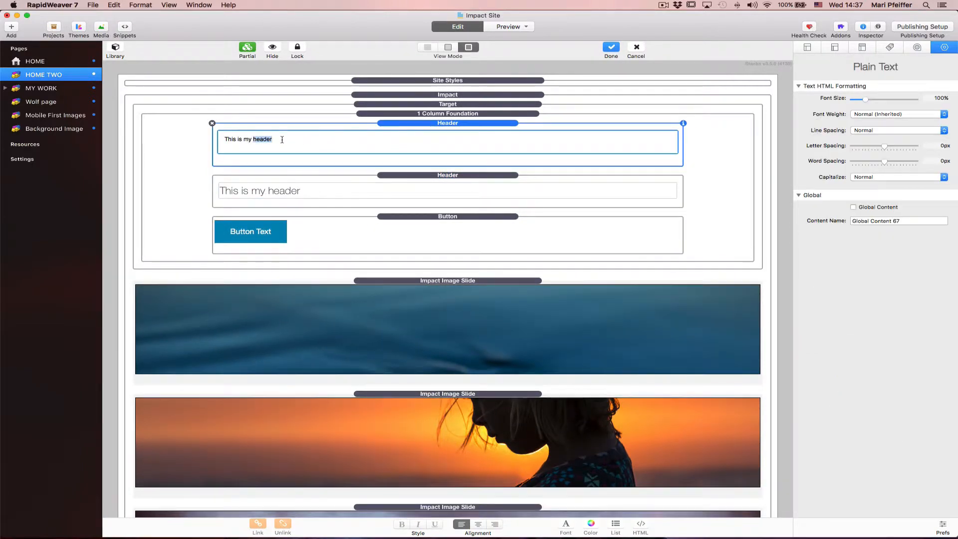
Step: Enter 'Aasulv Wolf Austad, FNF' in the first header and 'Still Photography' in the second
{"action": "type", "text": "Aasulv Wolf Austad"}
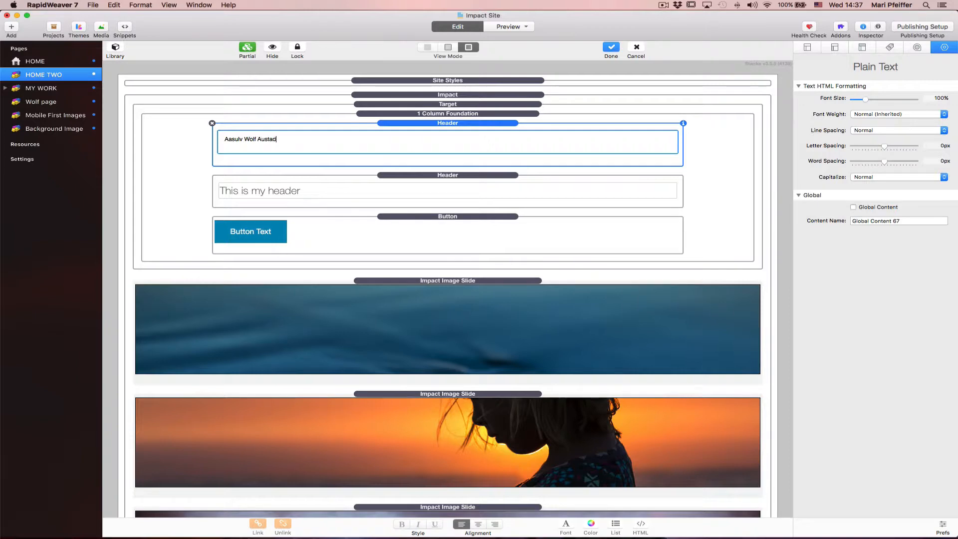
{"action": "type", "text": ", FNF"}
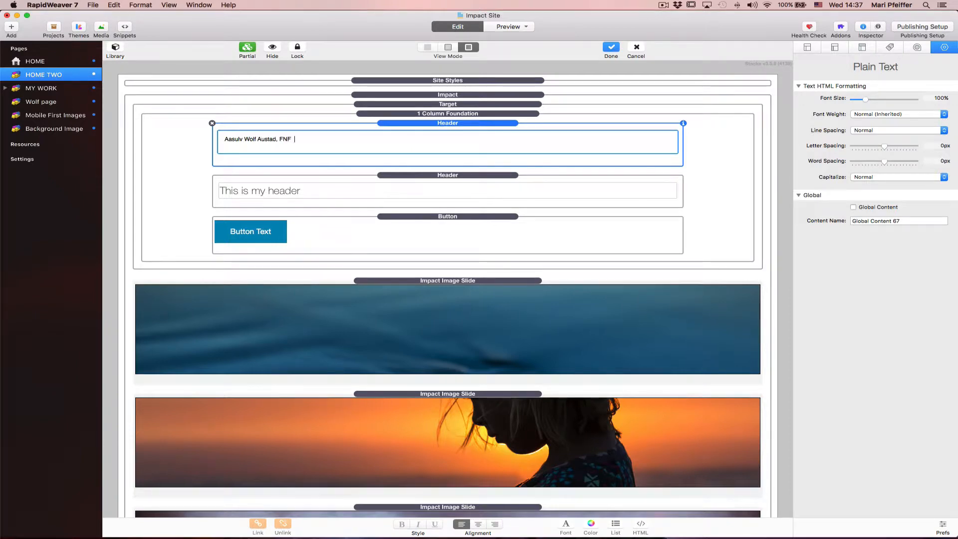
{"action": "left_click", "coordinate": [612, 47]}
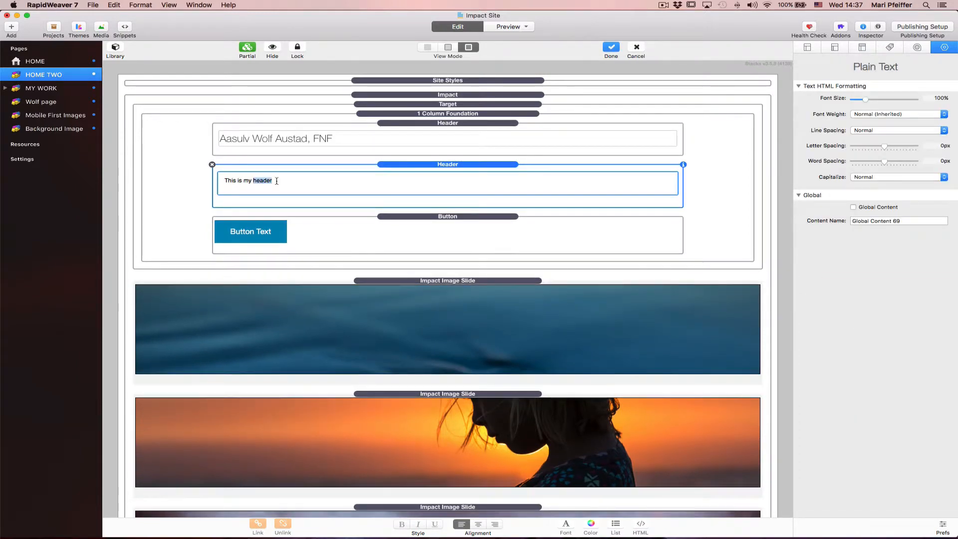
{"action": "triple_click", "coordinate": [248, 181]}
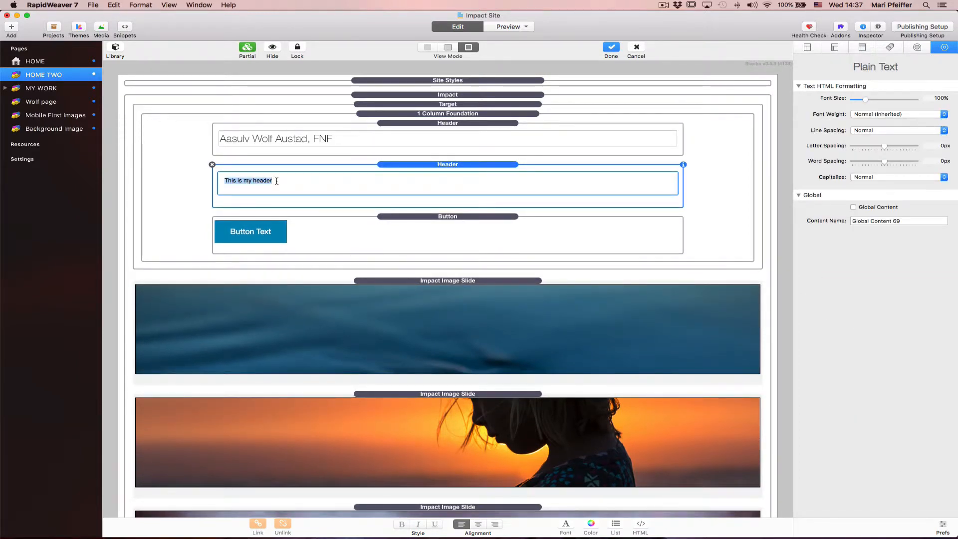
{"action": "type", "text": "Still Photogra"}
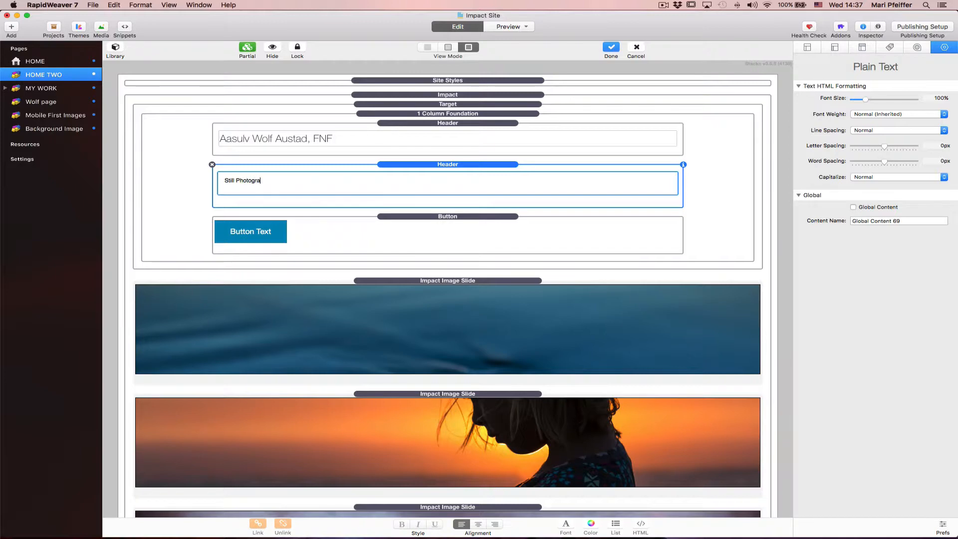
{"action": "type", "text": "phy"}
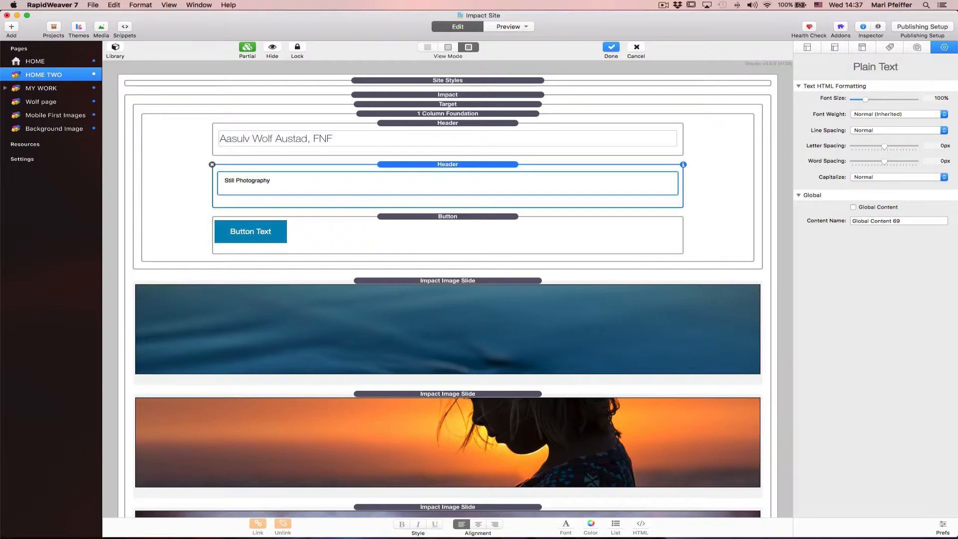
{"action": "left_click", "coordinate": [250, 231]}
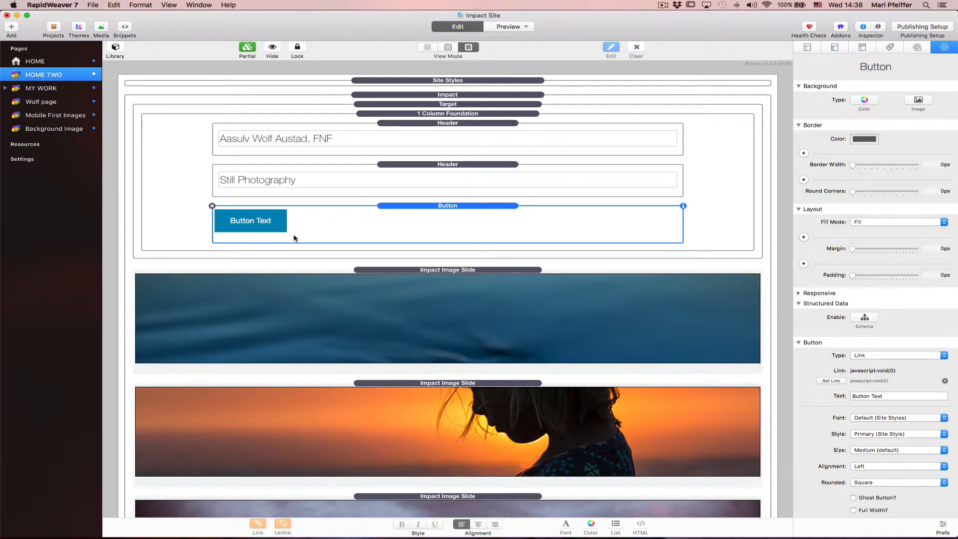
{"action": "mouse_move", "coordinate": [577, 281]}
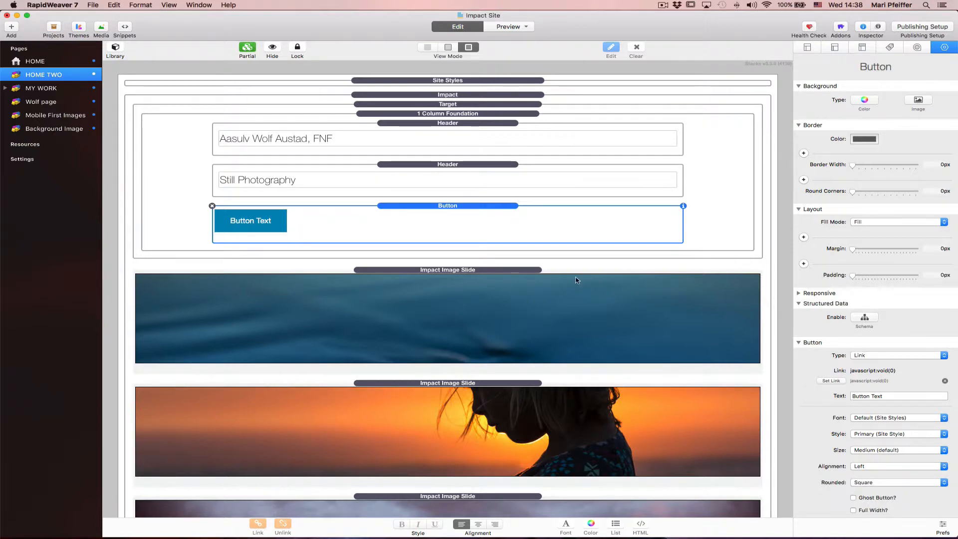
{"action": "mouse_move", "coordinate": [833, 382]}
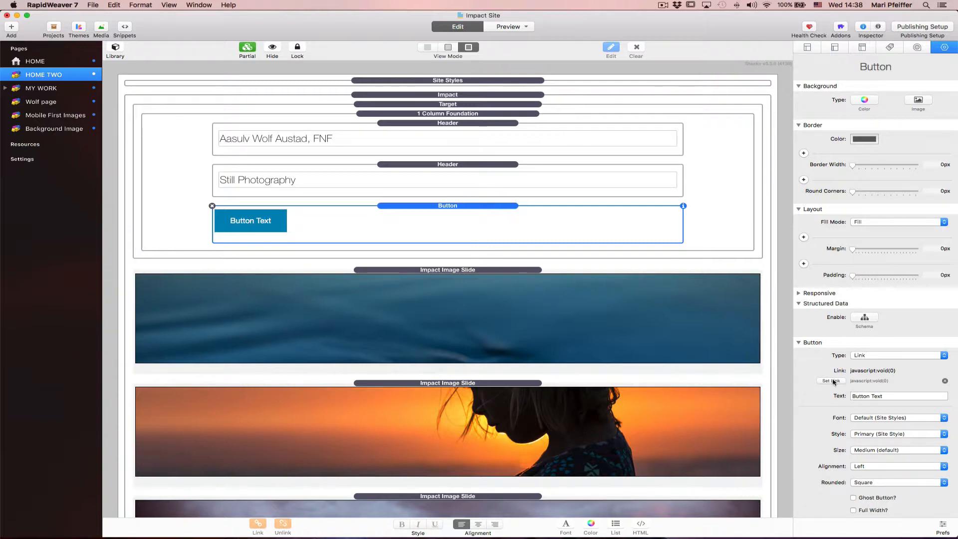
{"action": "mouse_move", "coordinate": [651, 229]}
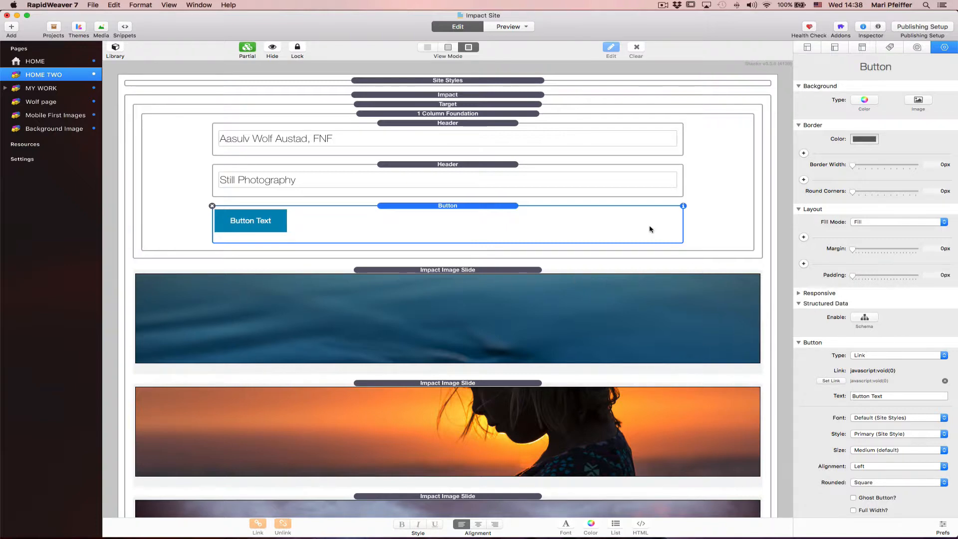
{"action": "mouse_move", "coordinate": [587, 318]}
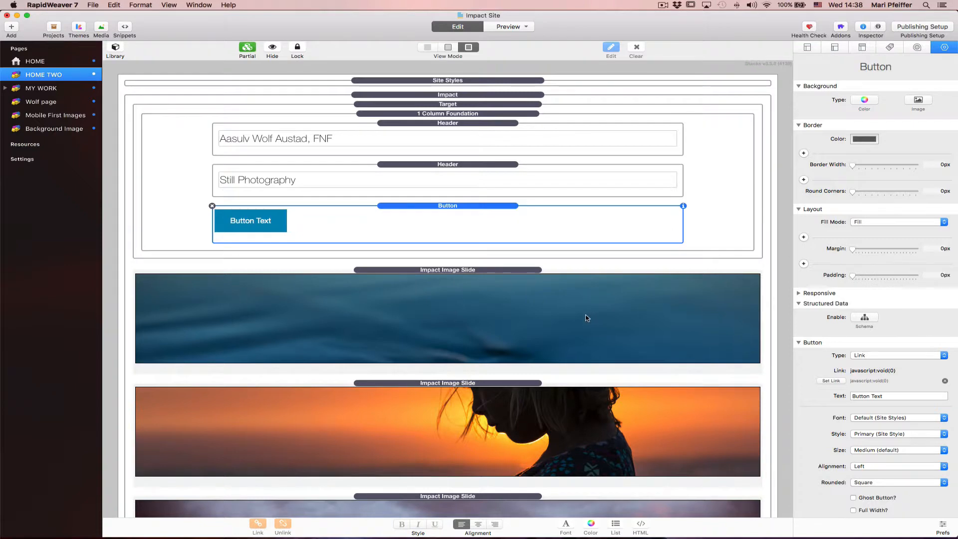
{"action": "mouse_move", "coordinate": [370, 138]}
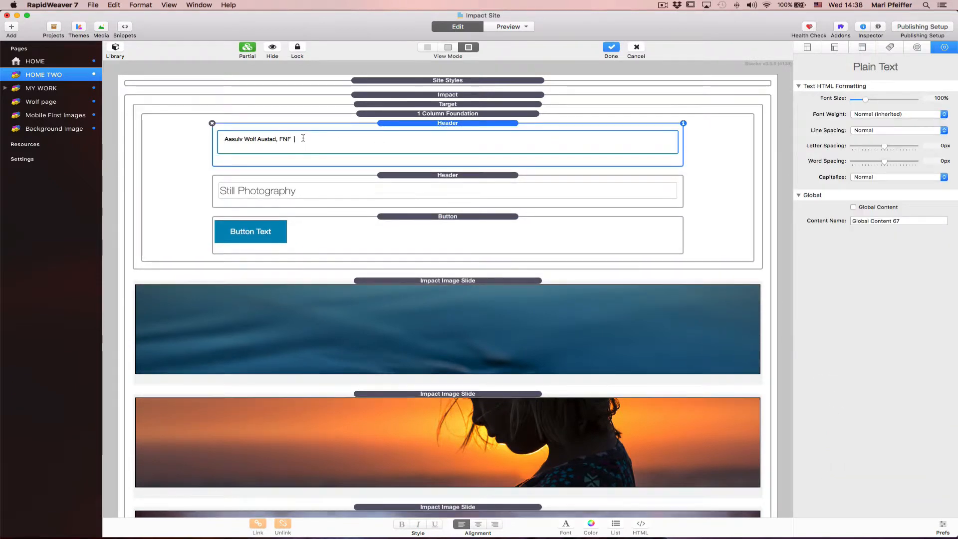
Step: Make the name header an H1 page title with the Alternate site style
{"action": "left_click", "coordinate": [390, 123]}
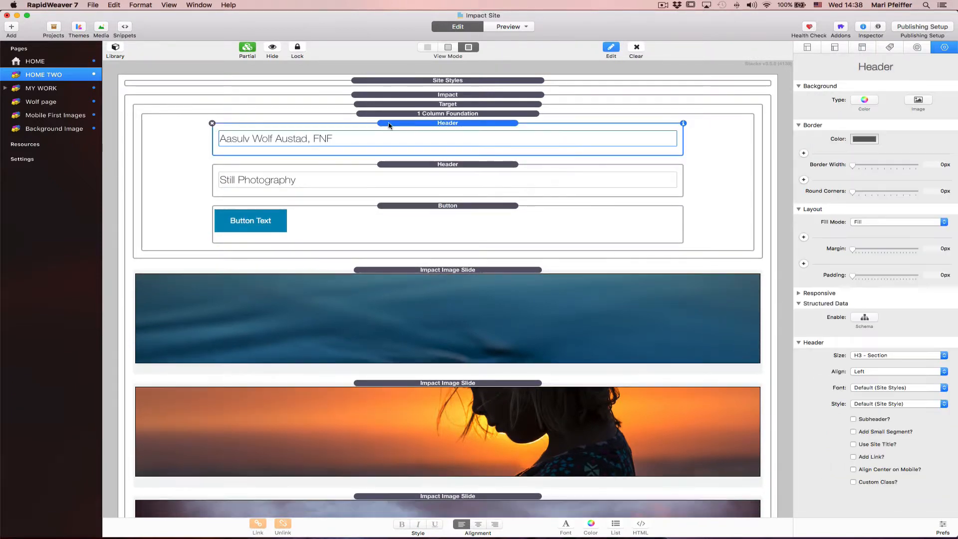
{"action": "mouse_move", "coordinate": [852, 322]}
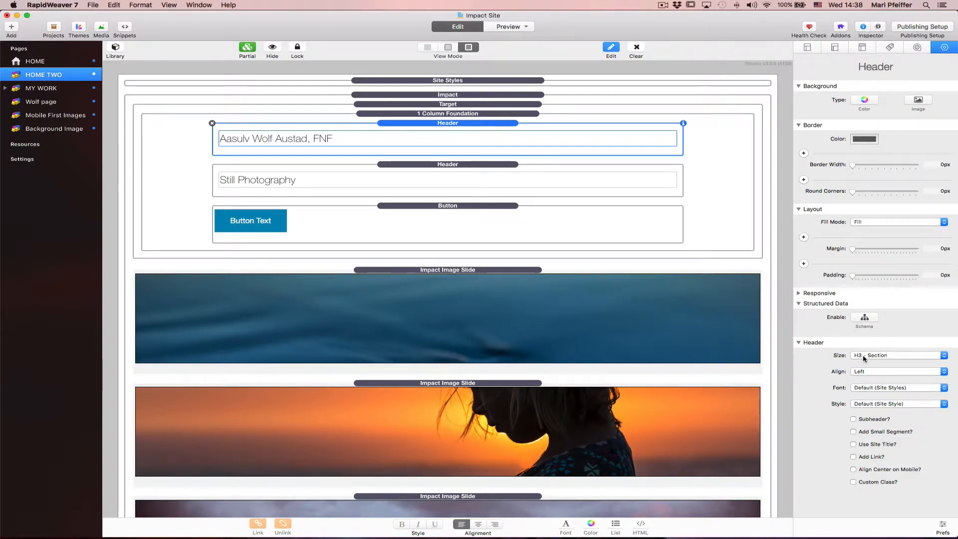
{"action": "left_click", "coordinate": [899, 356]}
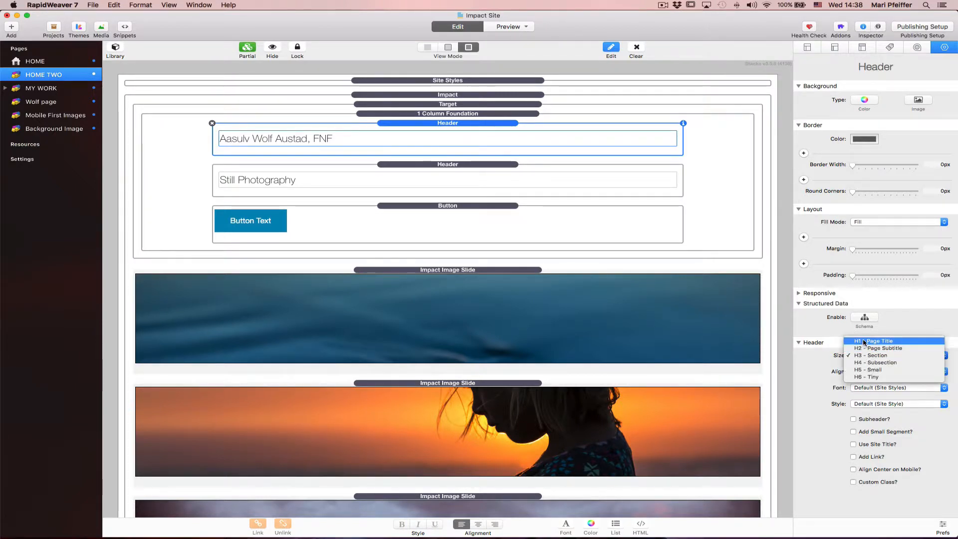
{"action": "left_click", "coordinate": [863, 341]}
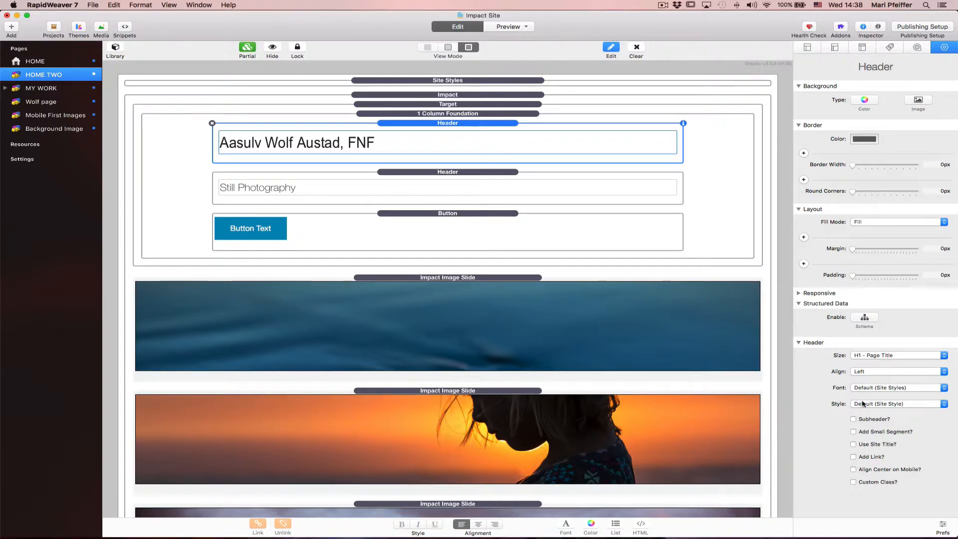
{"action": "left_click", "coordinate": [898, 404]}
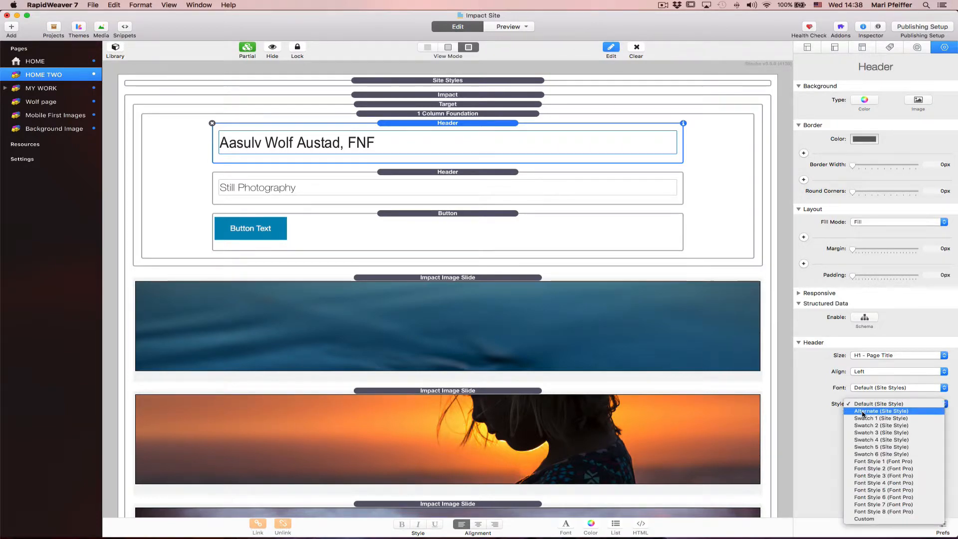
{"action": "left_click", "coordinate": [883, 411]}
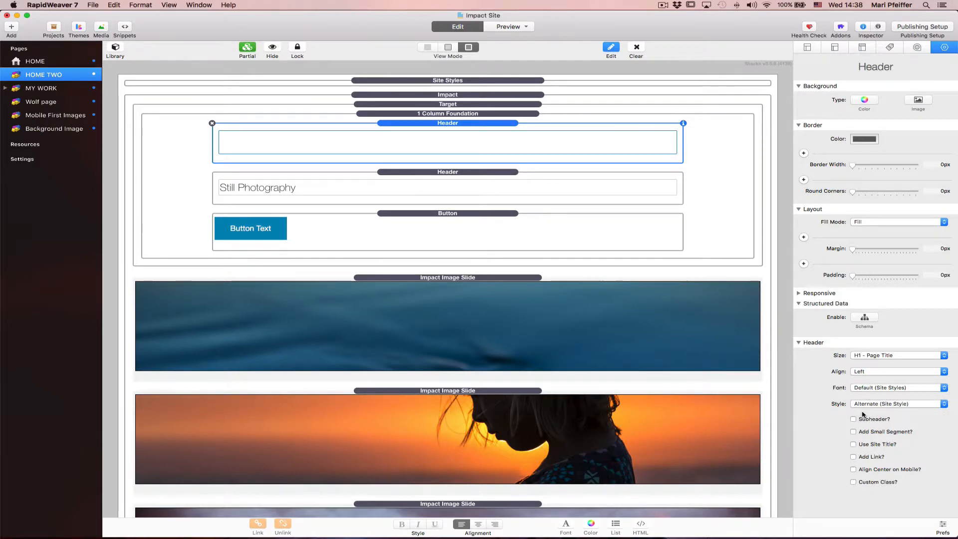
{"action": "mouse_move", "coordinate": [519, 192]}
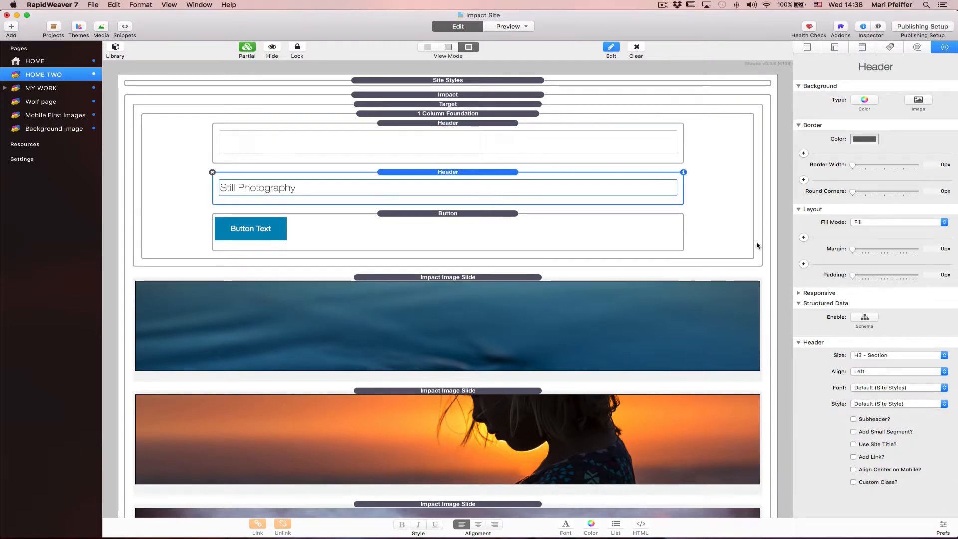
Step: Make the subtitle header an H2 page subtitle with the Alternate site style
{"action": "left_click", "coordinate": [899, 355]}
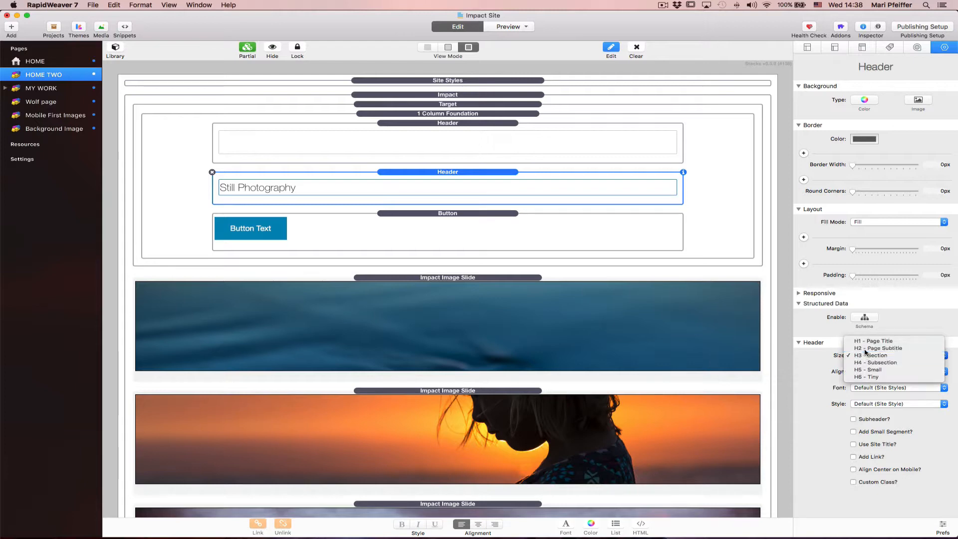
{"action": "left_click", "coordinate": [878, 348]}
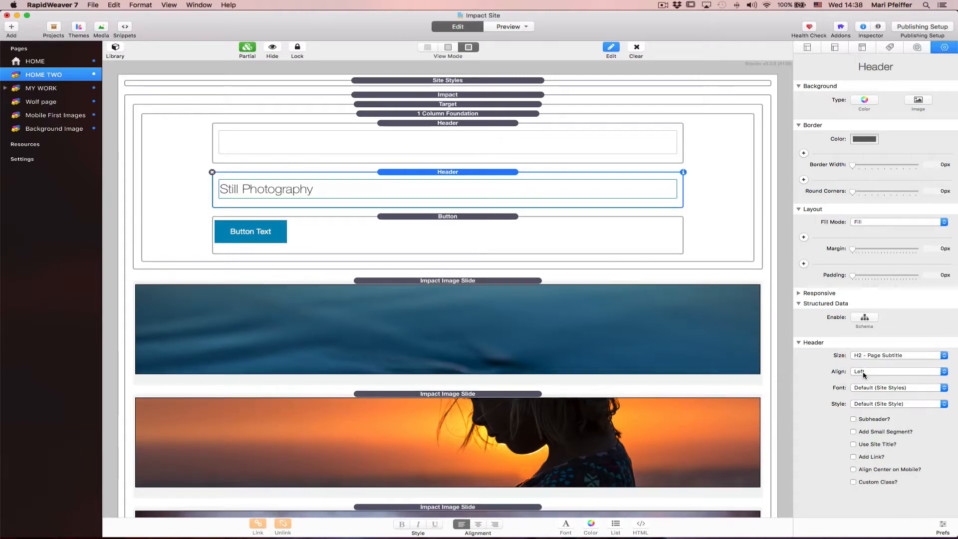
{"action": "left_click", "coordinate": [899, 404]}
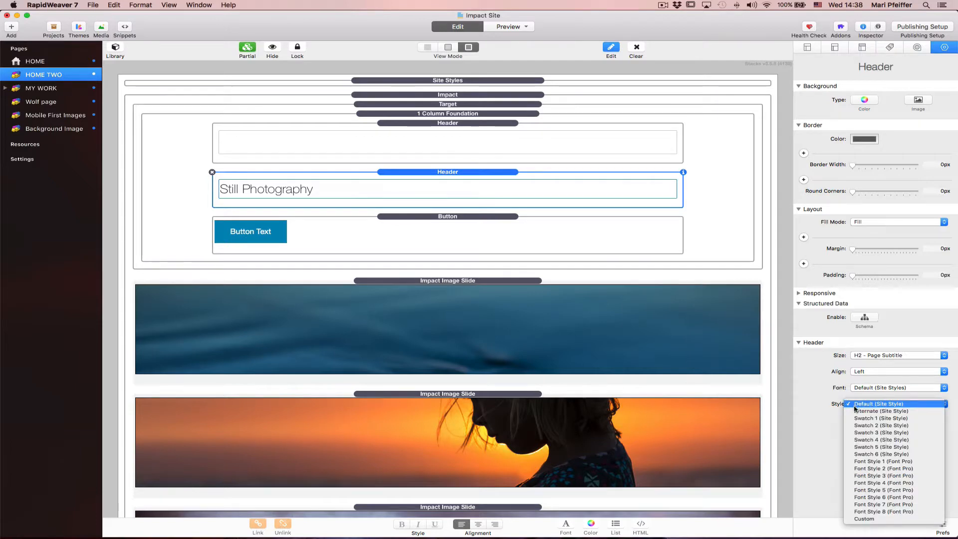
{"action": "left_click", "coordinate": [879, 411]}
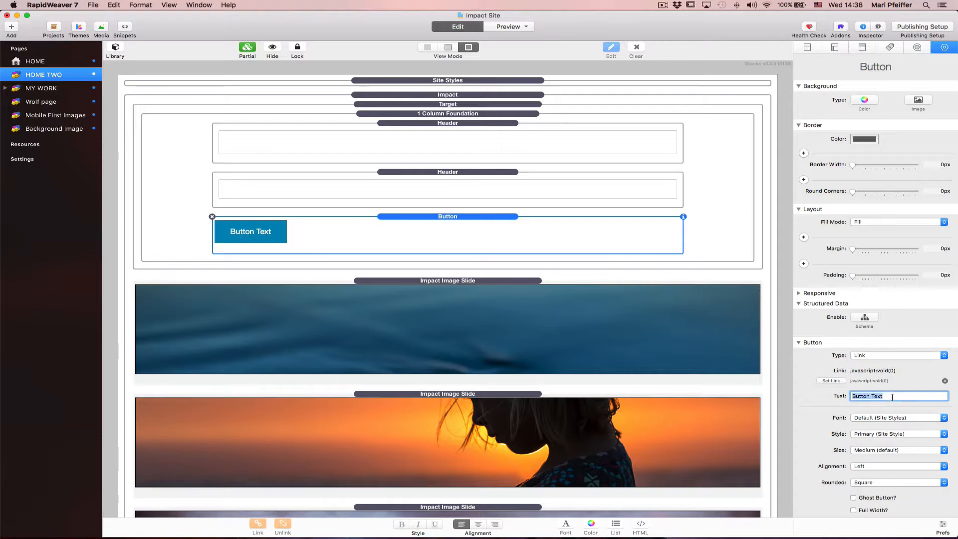
Step: Label the button 'Enter Site' and make it a small, round-cornered ghost button
{"action": "type", "text": "Enter Site"}
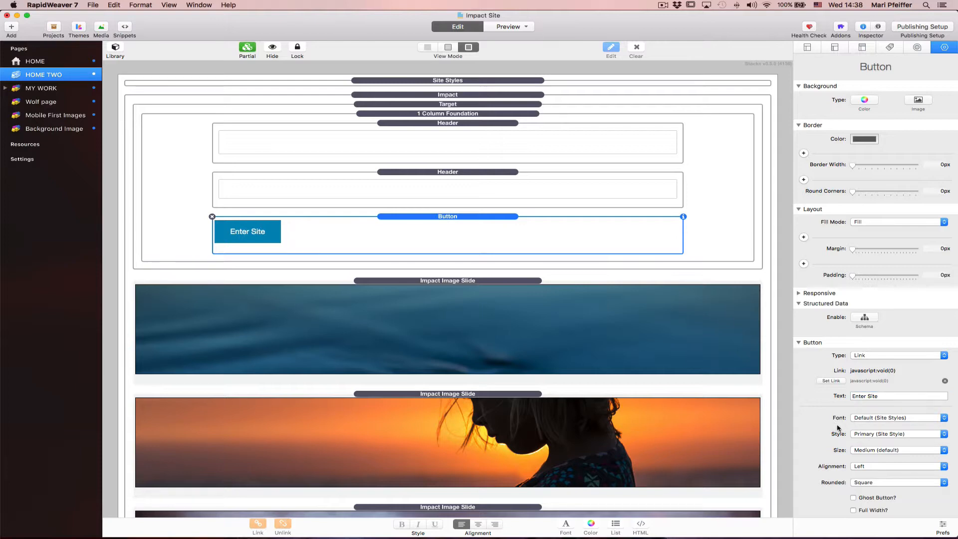
{"action": "left_click", "coordinate": [899, 434]}
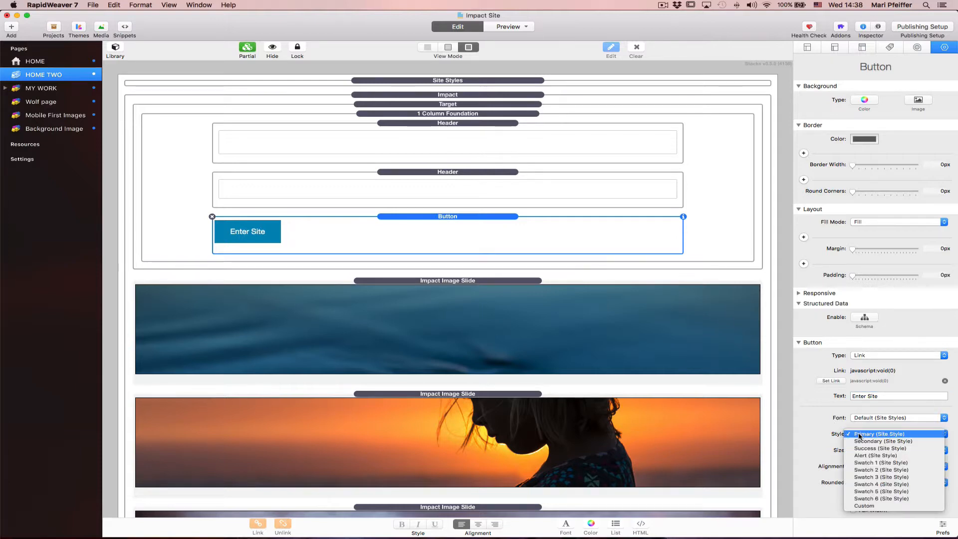
{"action": "left_click", "coordinate": [881, 442]}
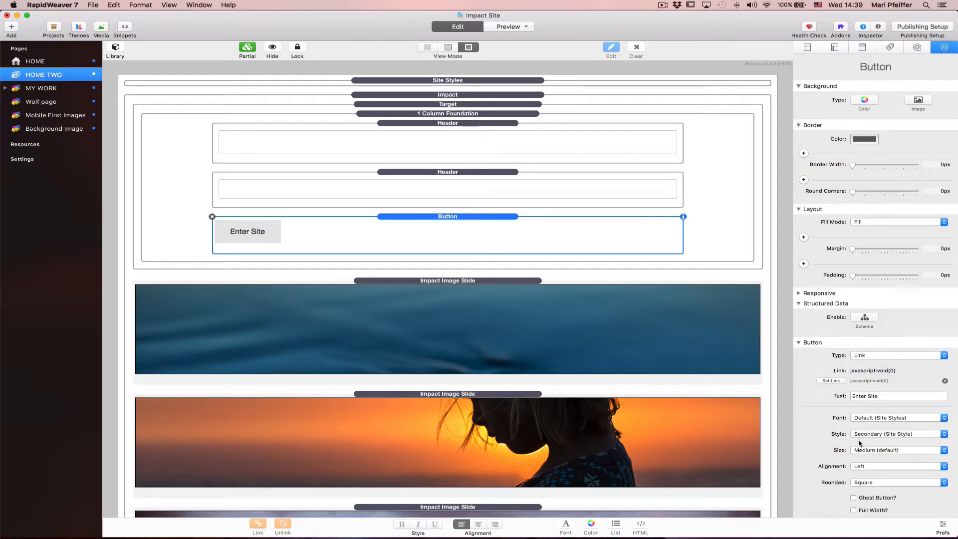
{"action": "left_click", "coordinate": [899, 451]}
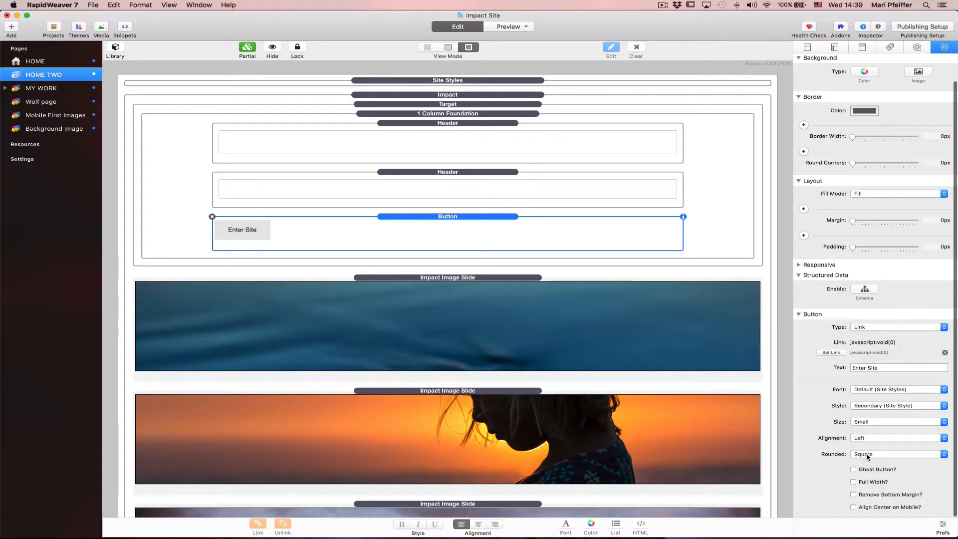
{"action": "left_click", "coordinate": [898, 455]}
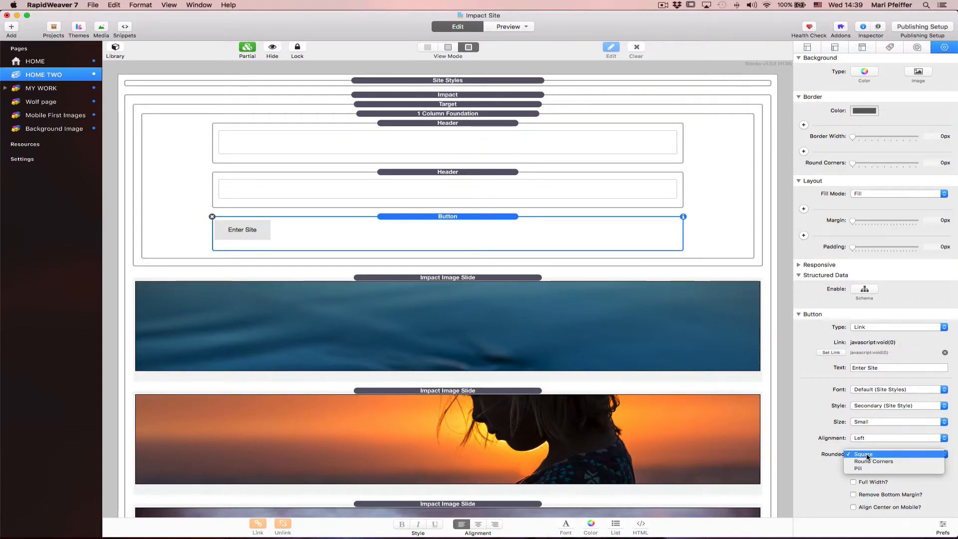
{"action": "left_click", "coordinate": [874, 461]}
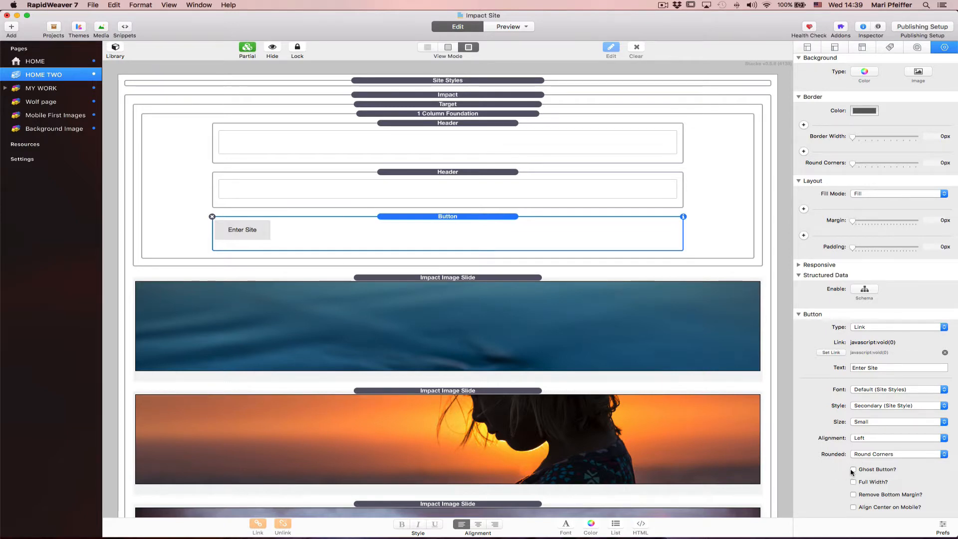
{"action": "left_click", "coordinate": [854, 470]}
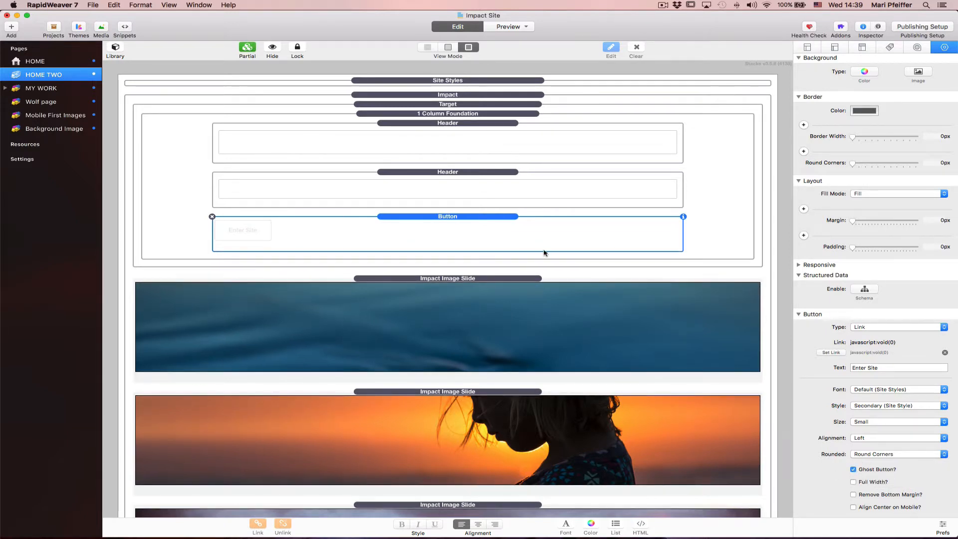
{"action": "mouse_move", "coordinate": [290, 223]}
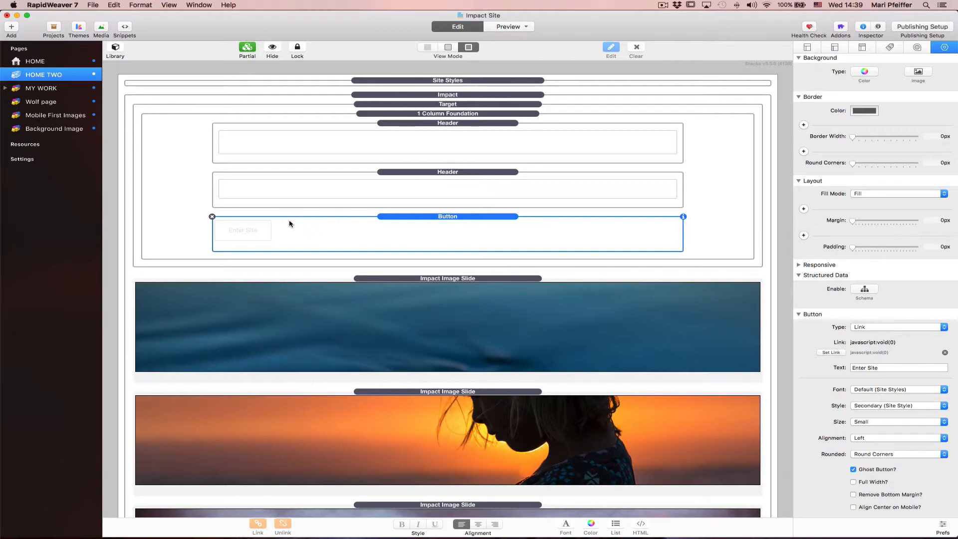
{"action": "mouse_move", "coordinate": [773, 204]}
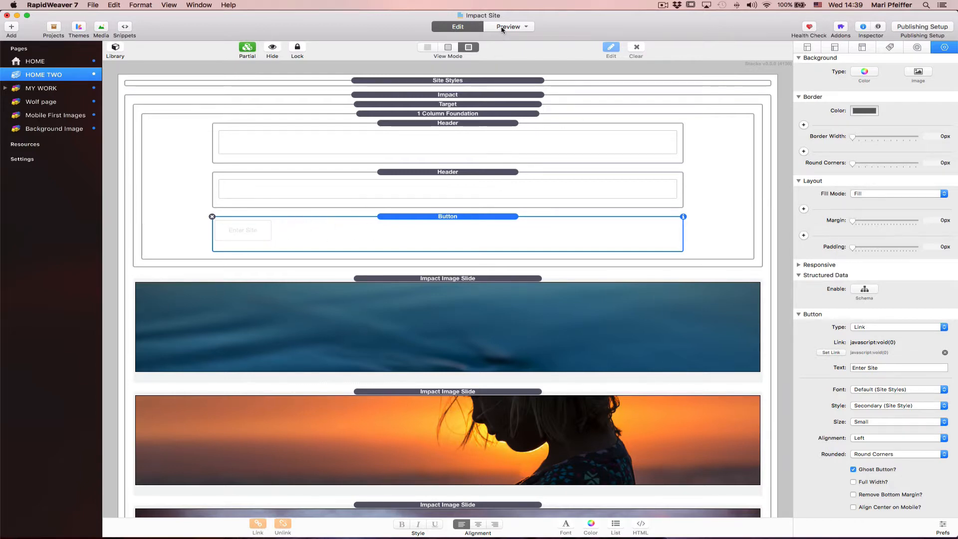
Step: Preview HOME TWO with the Inspector hidden to see the full-width slideshow
{"action": "left_click", "coordinate": [508, 26]}
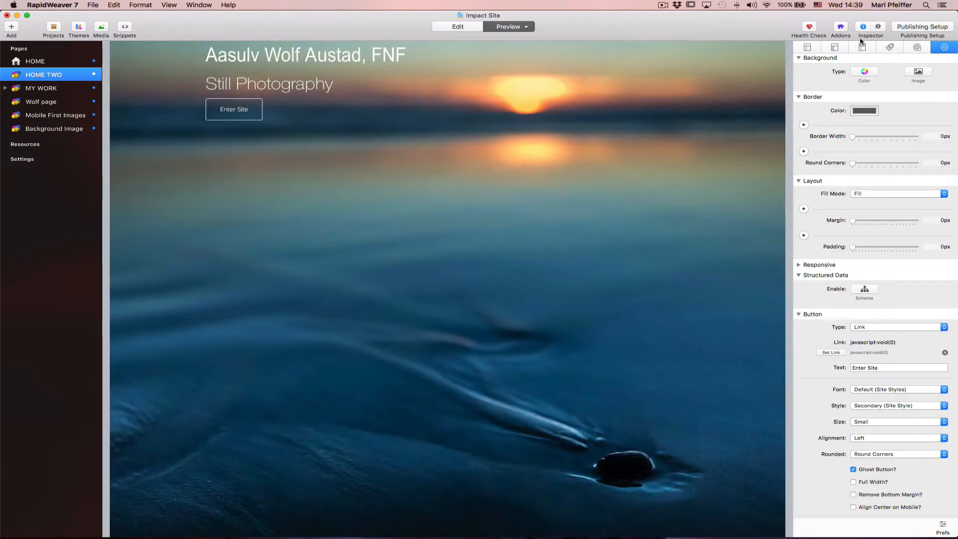
{"action": "left_click", "coordinate": [862, 27]}
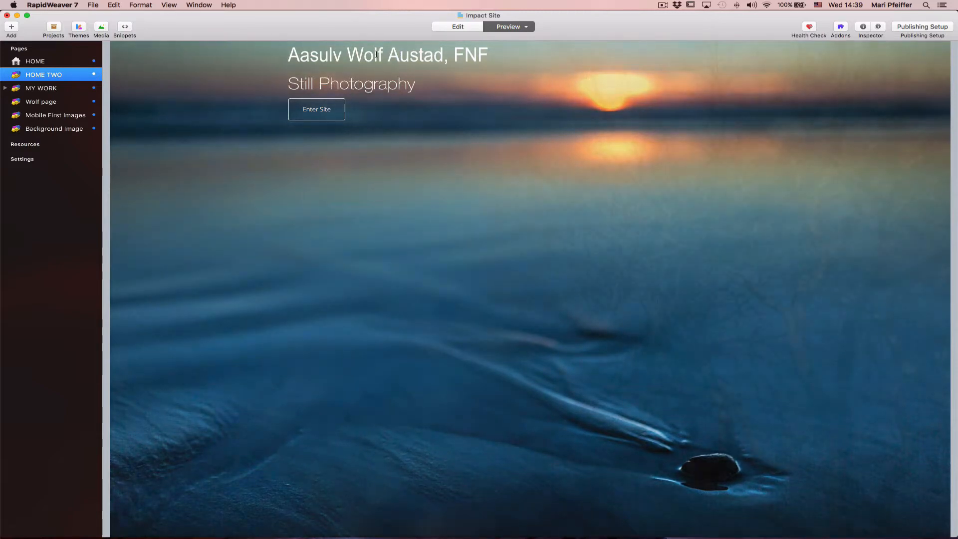
{"action": "left_click", "coordinate": [317, 109]}
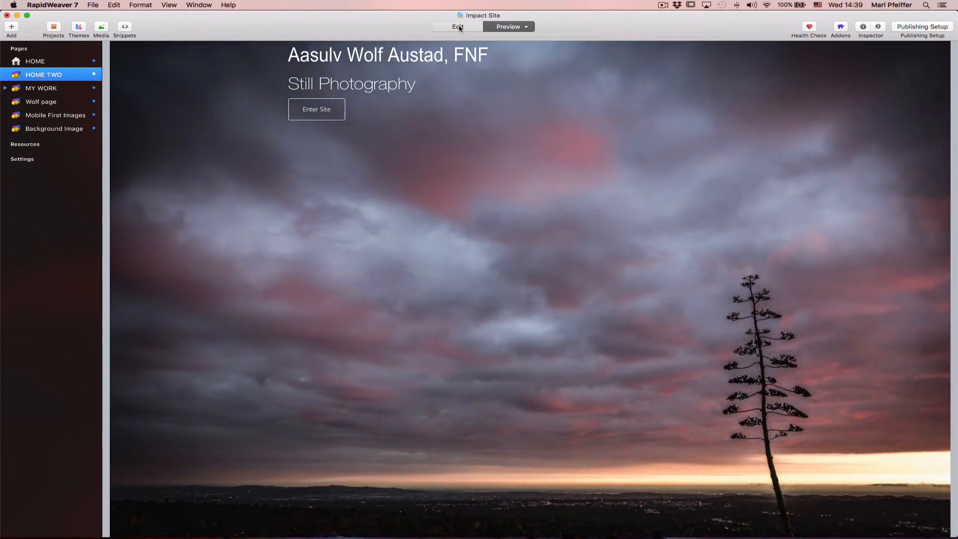
Step: Back in Edit, anchor the Target stack 5% from bottom, horizontal measured Left %
{"action": "left_click", "coordinate": [458, 25]}
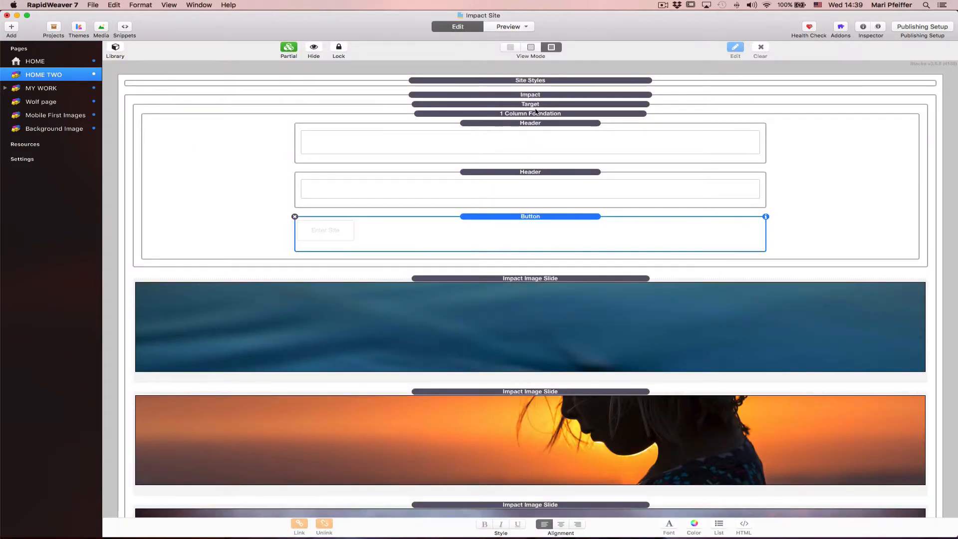
{"action": "left_click", "coordinate": [530, 104]}
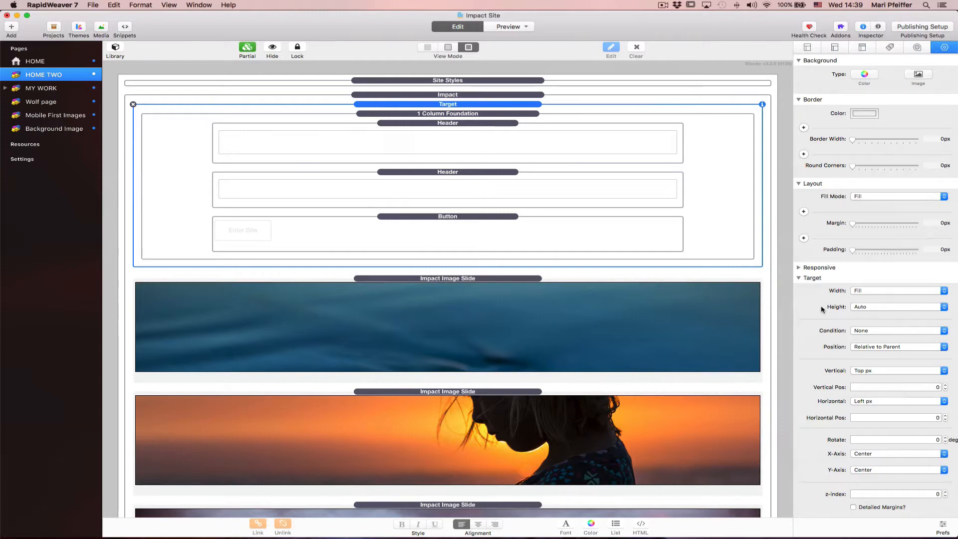
{"action": "mouse_move", "coordinate": [872, 331]}
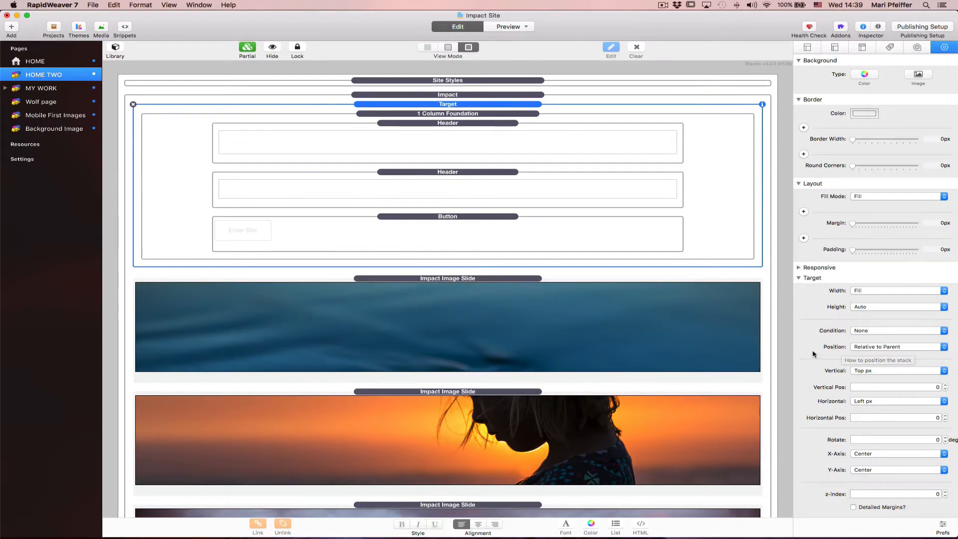
{"action": "mouse_move", "coordinate": [893, 384]}
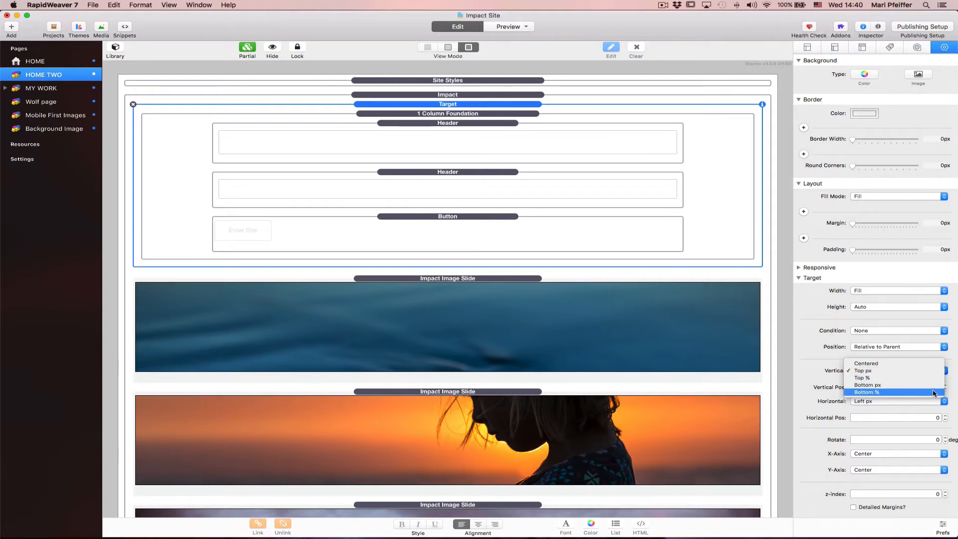
{"action": "left_click", "coordinate": [876, 392]}
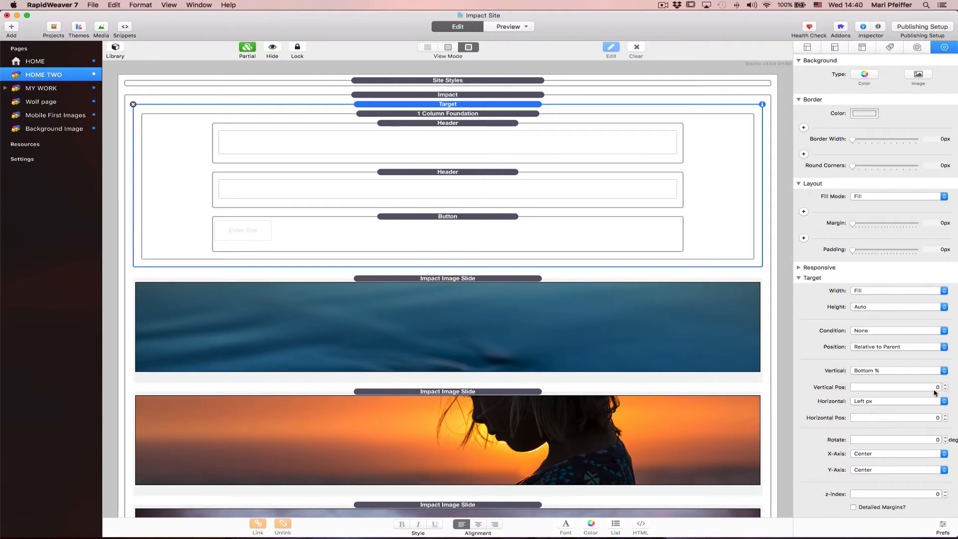
{"action": "mouse_move", "coordinate": [934, 387]}
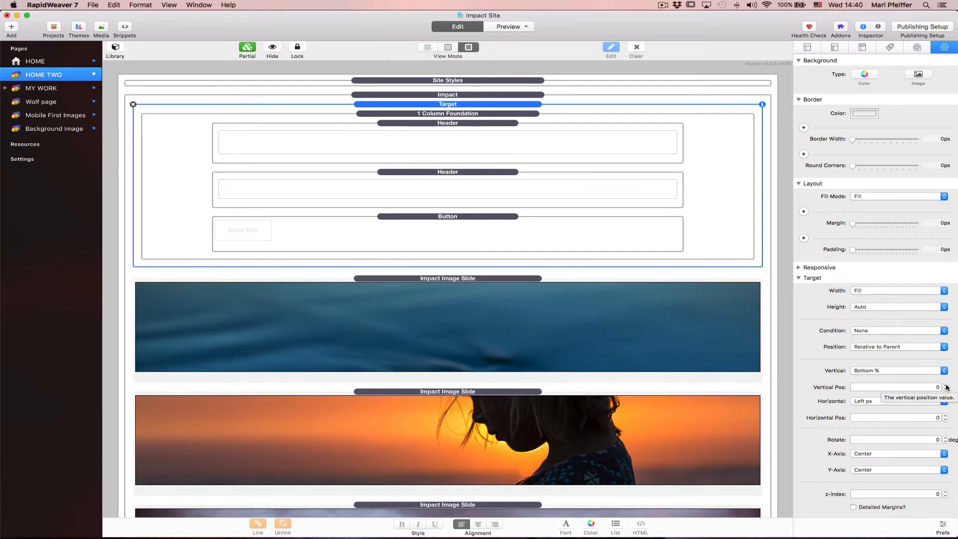
{"action": "left_click", "coordinate": [942, 385]}
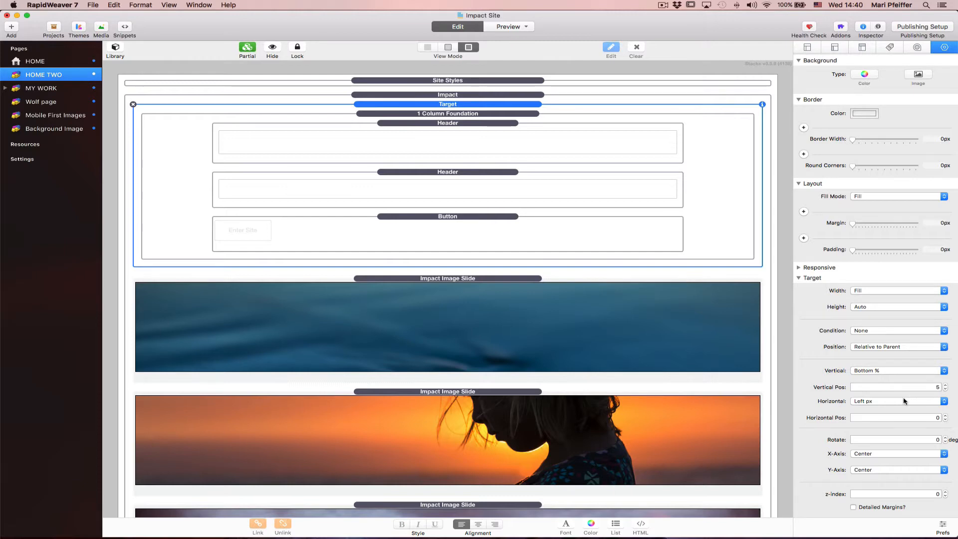
{"action": "mouse_move", "coordinate": [904, 401]}
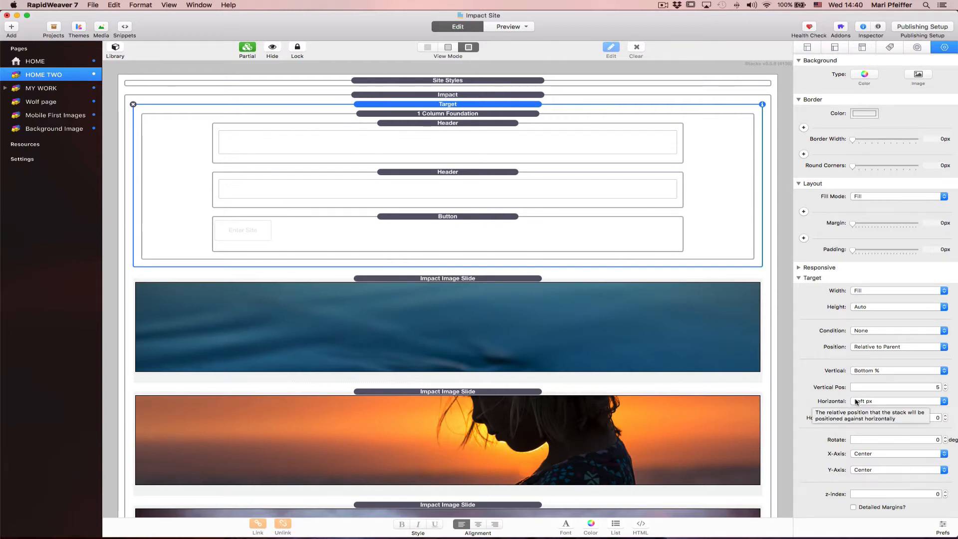
{"action": "left_click", "coordinate": [898, 401]}
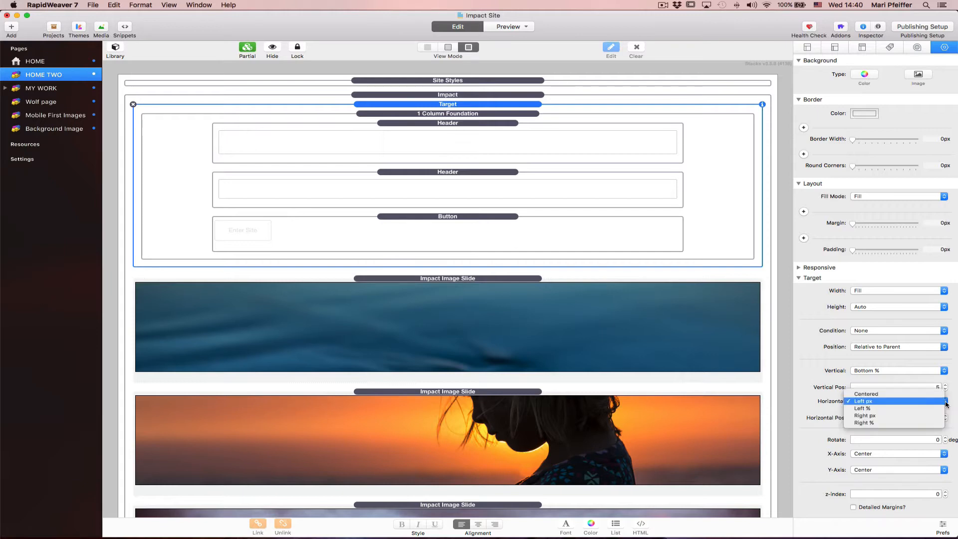
{"action": "left_click", "coordinate": [862, 409]}
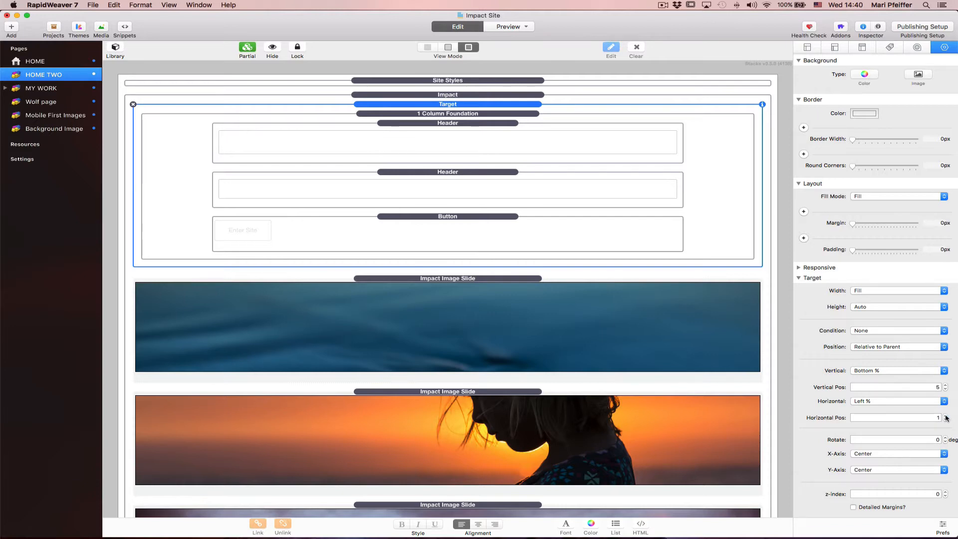
{"action": "mouse_move", "coordinate": [807, 381]}
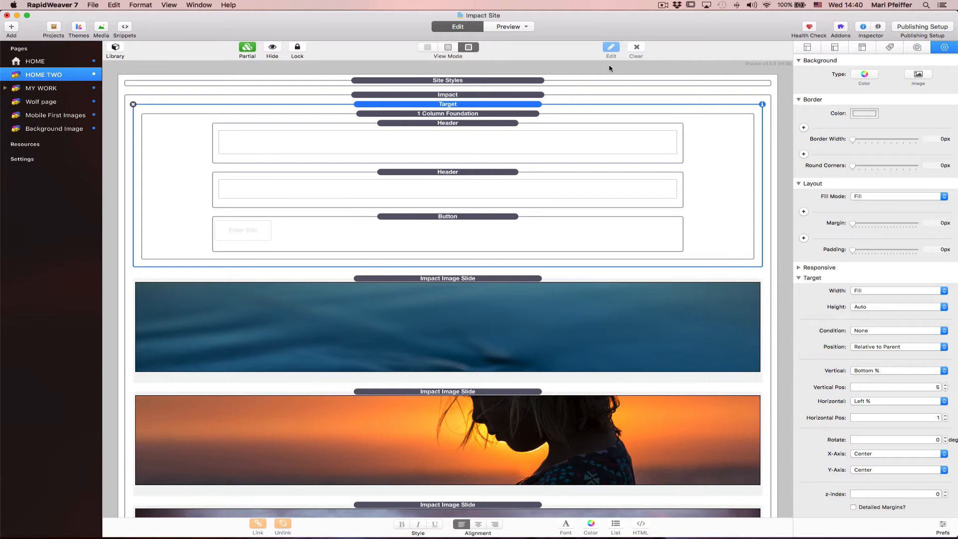
Step: Preview the page with text and button now at the bottom-left
{"action": "left_click", "coordinate": [506, 26]}
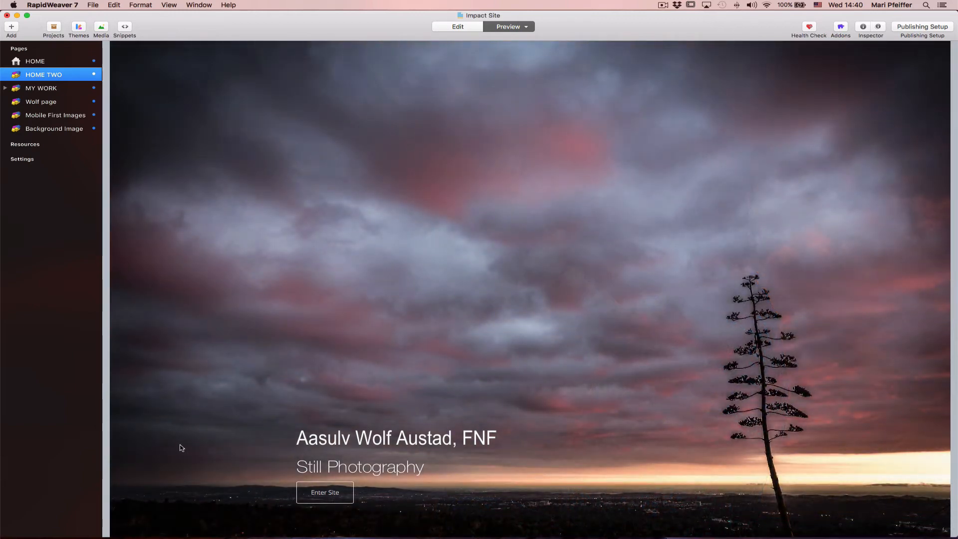
{"action": "mouse_move", "coordinate": [563, 353]}
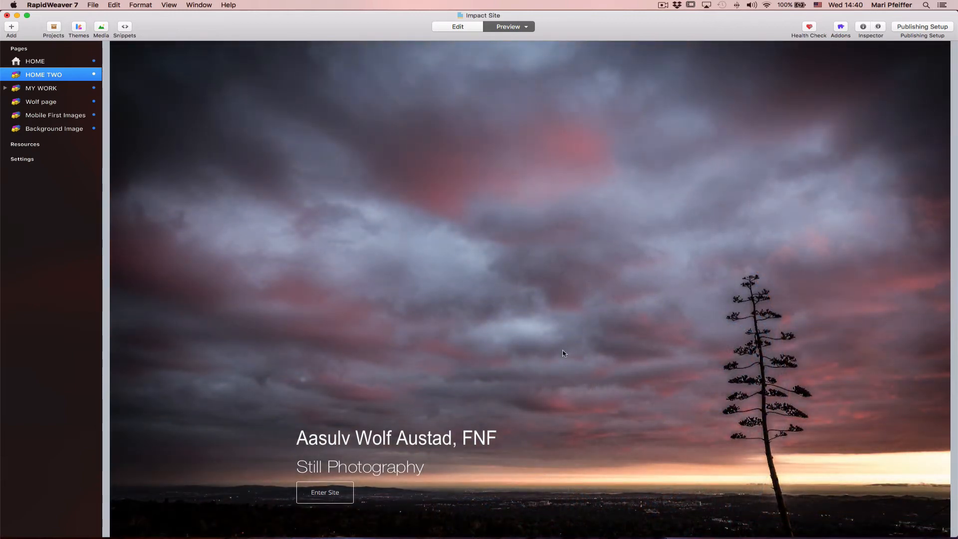
{"action": "mouse_move", "coordinate": [583, 304]}
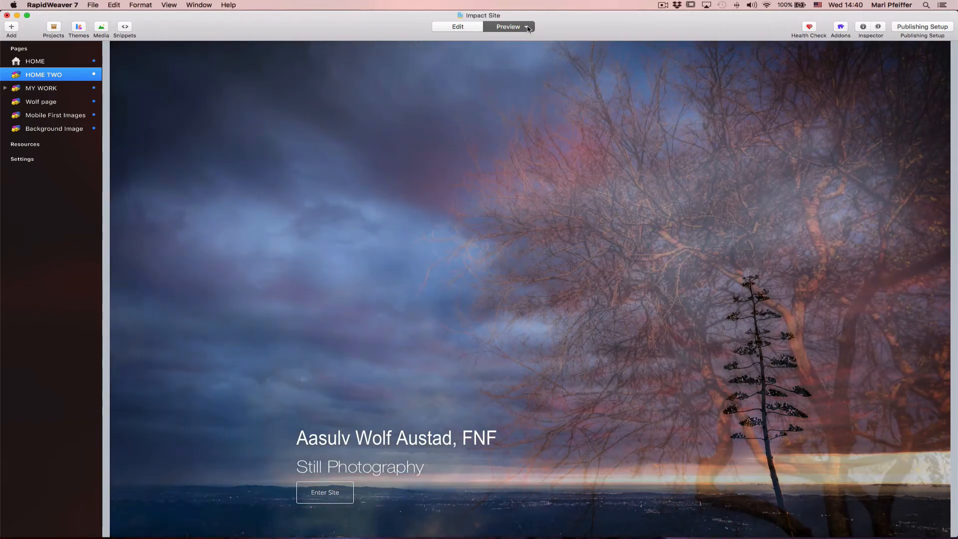
Step: Preview the page at iPad Landscape, then at a narrower iPhone size
{"action": "left_click", "coordinate": [529, 26]}
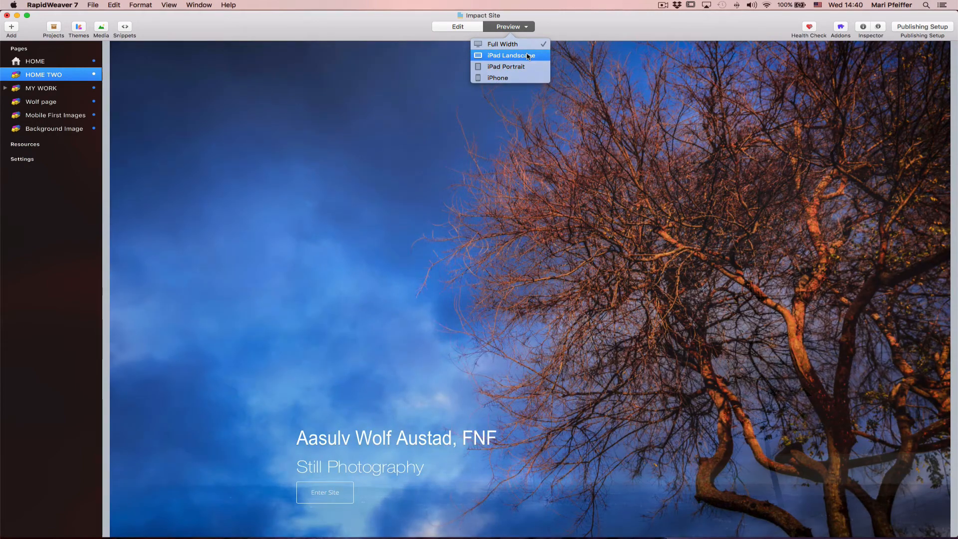
{"action": "left_click", "coordinate": [509, 55]}
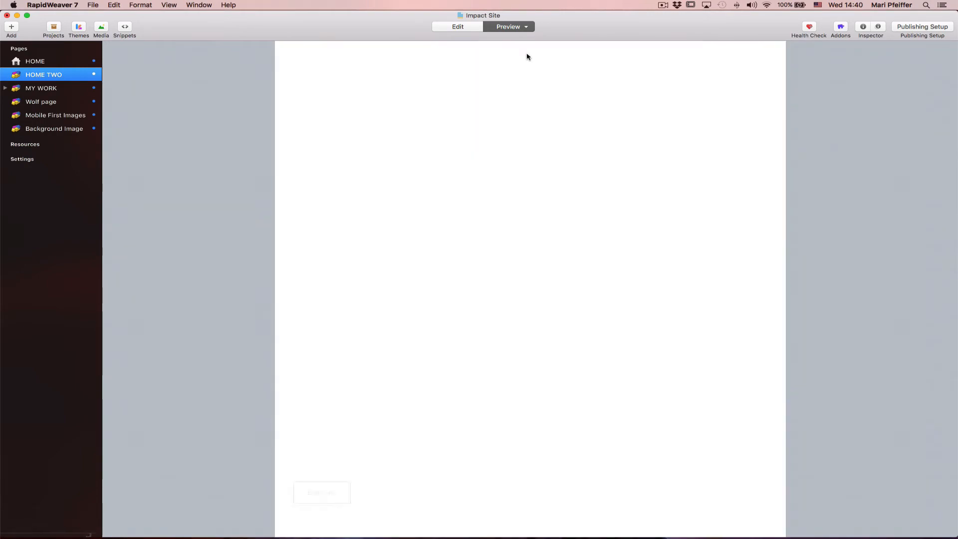
{"action": "left_click", "coordinate": [524, 26]}
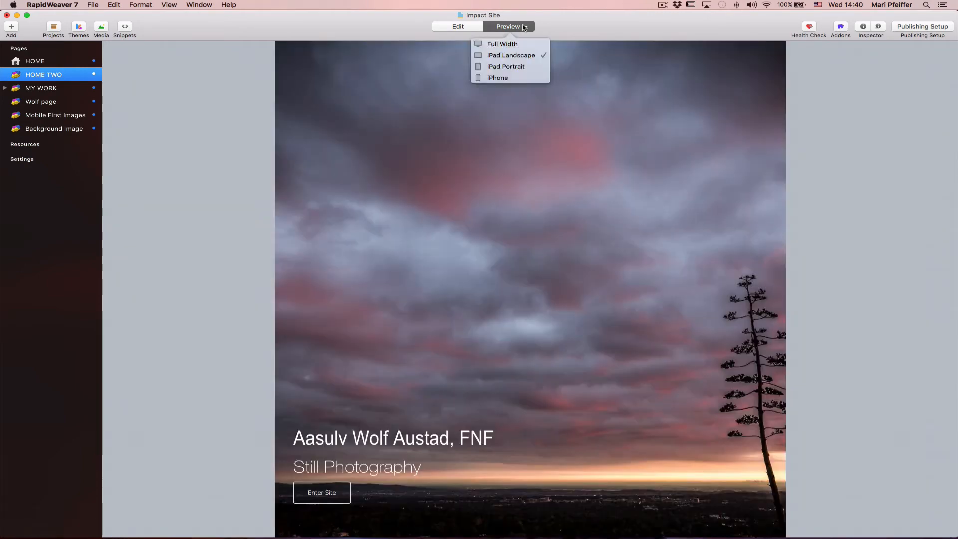
{"action": "left_click", "coordinate": [506, 66]}
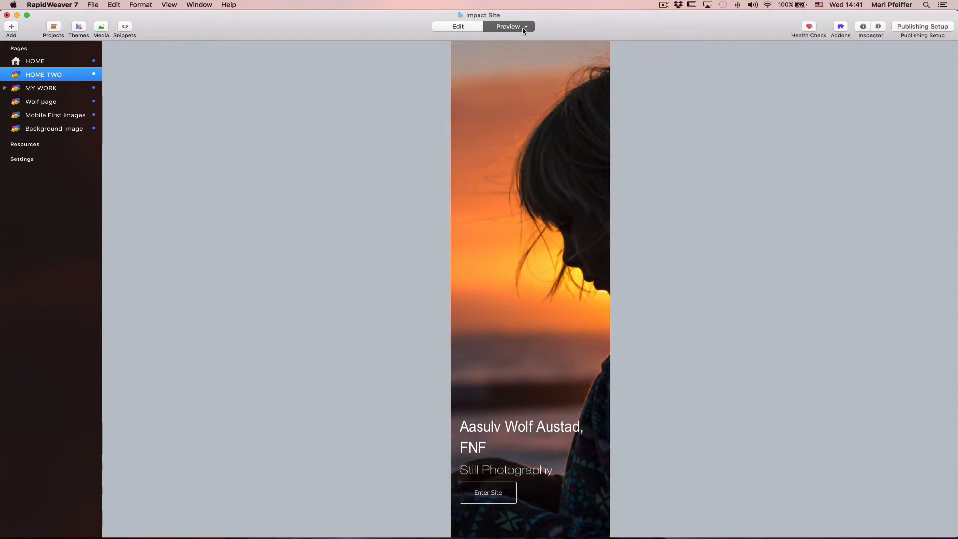
{"action": "left_click", "coordinate": [509, 27]}
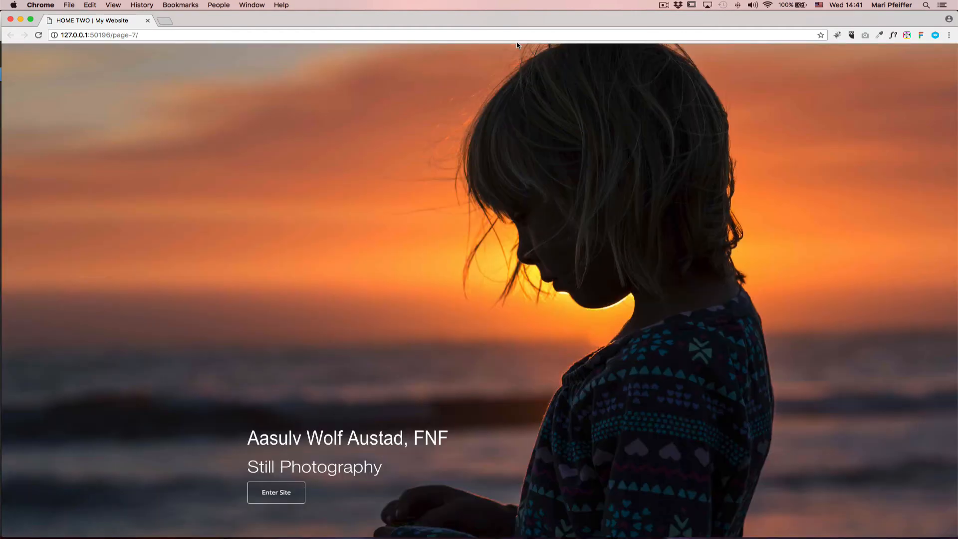
{"action": "mouse_move", "coordinate": [386, 175]}
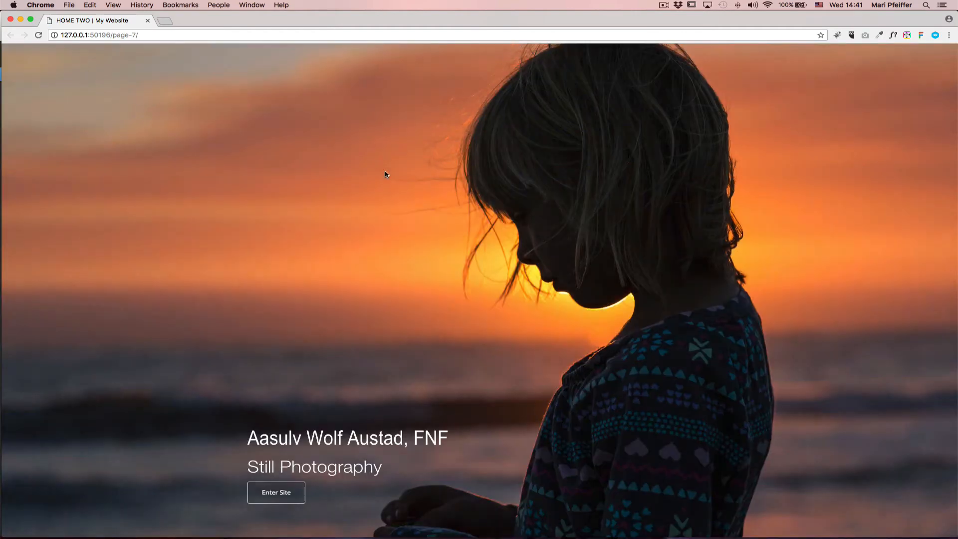